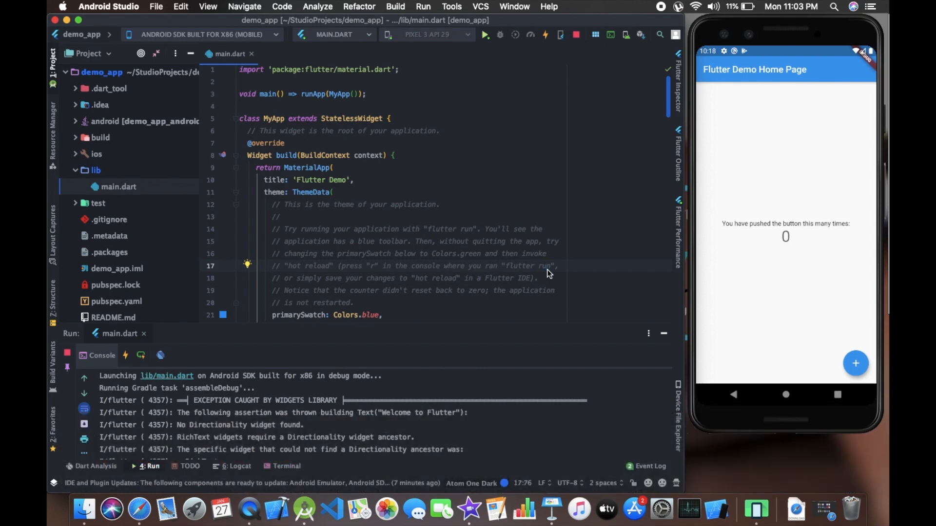
mouse_move(445, 226)
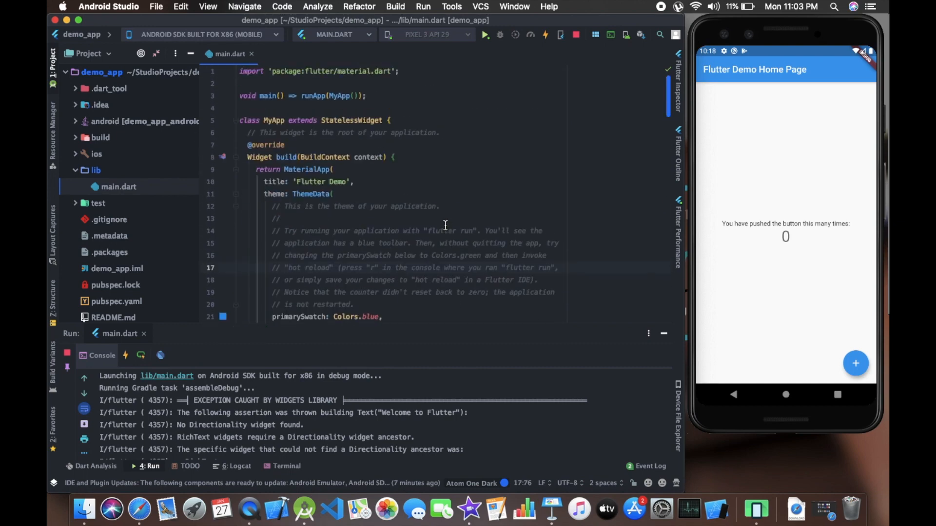
Tap the emulator's floating + button repeatedly until the counter reads 13.
scroll(down, 3)
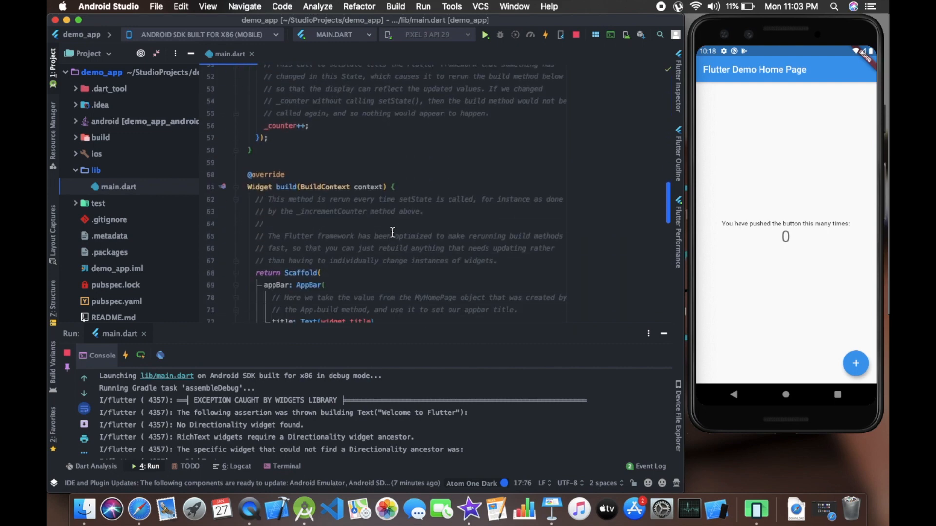
scroll(down, 3)
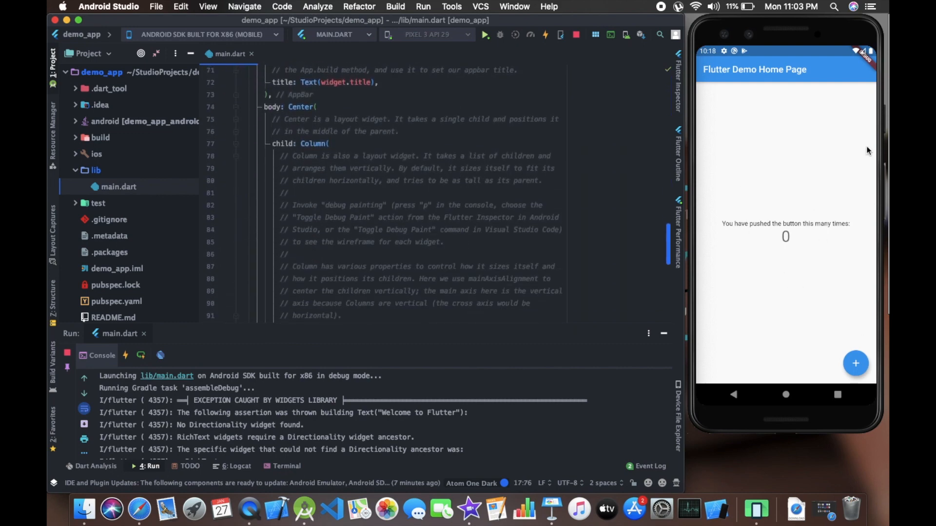
scroll(down, 3)
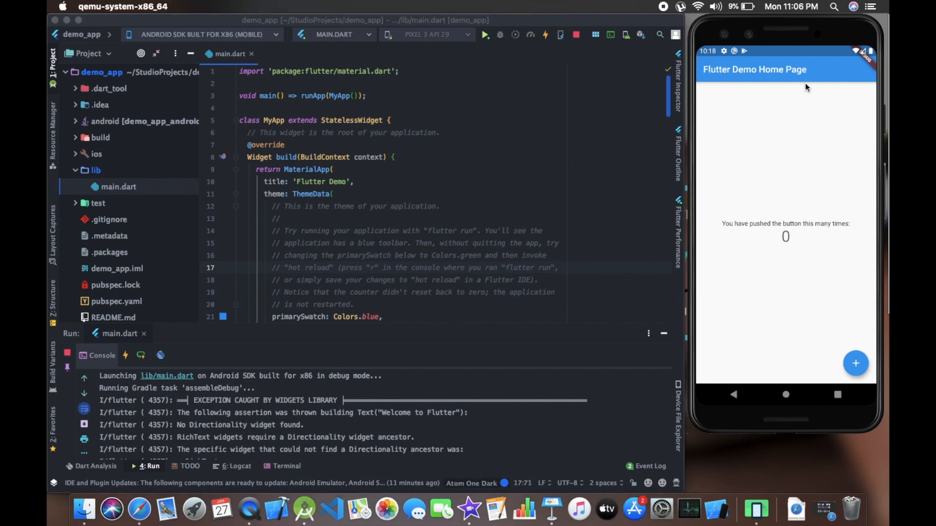
mouse_move(764, 198)
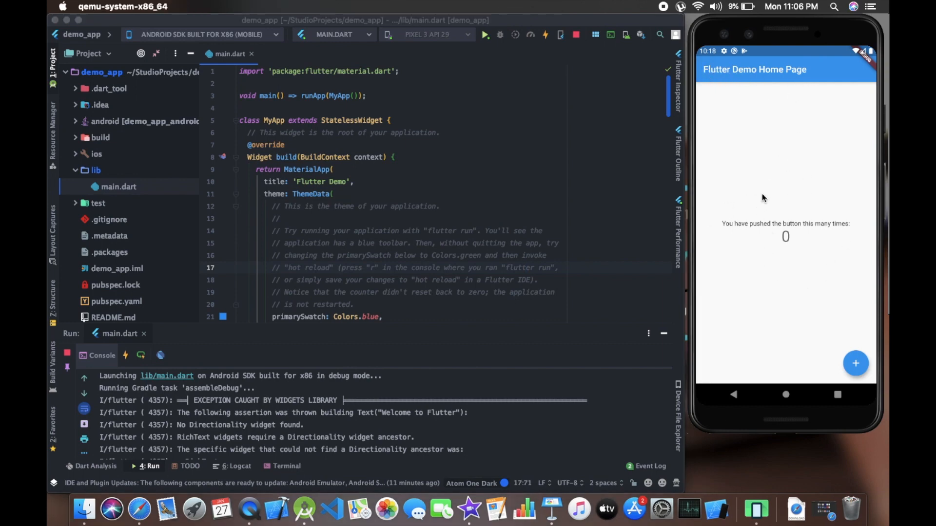
mouse_move(823, 83)
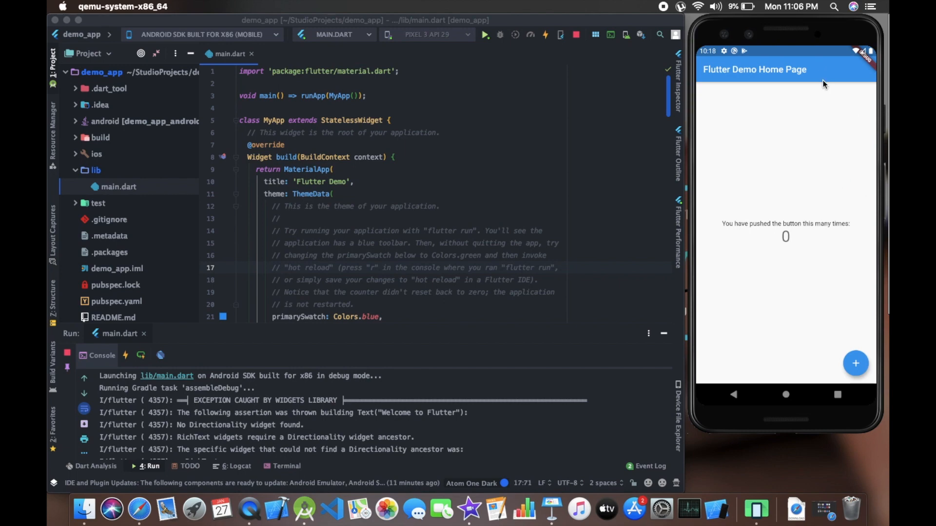
mouse_move(716, 128)
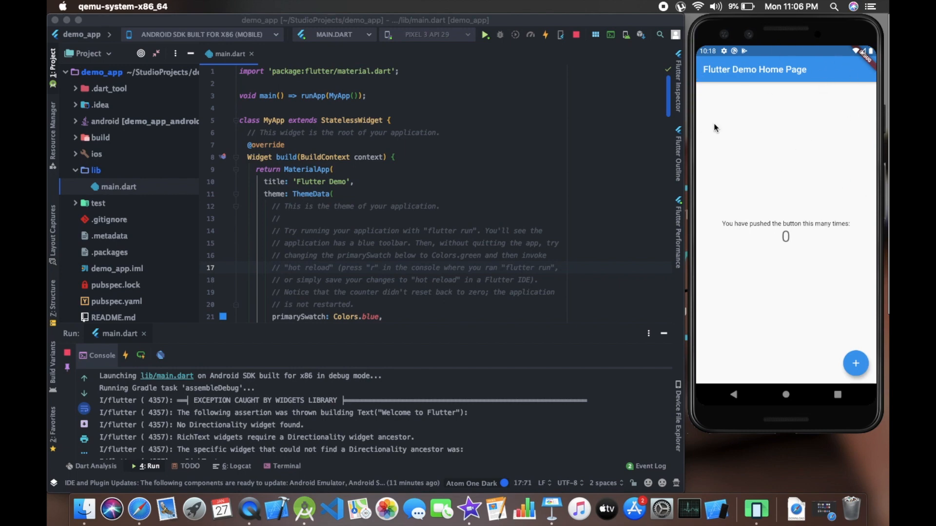
mouse_move(786, 55)
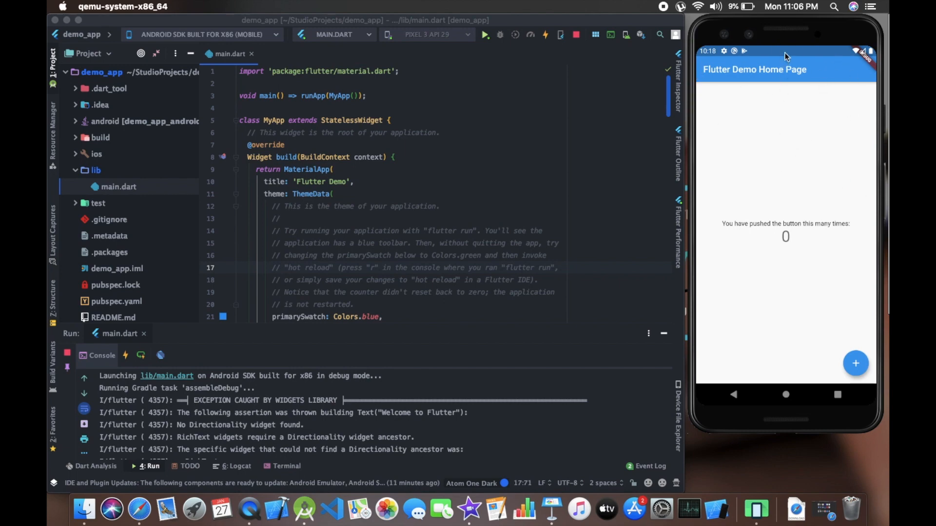
mouse_move(814, 69)
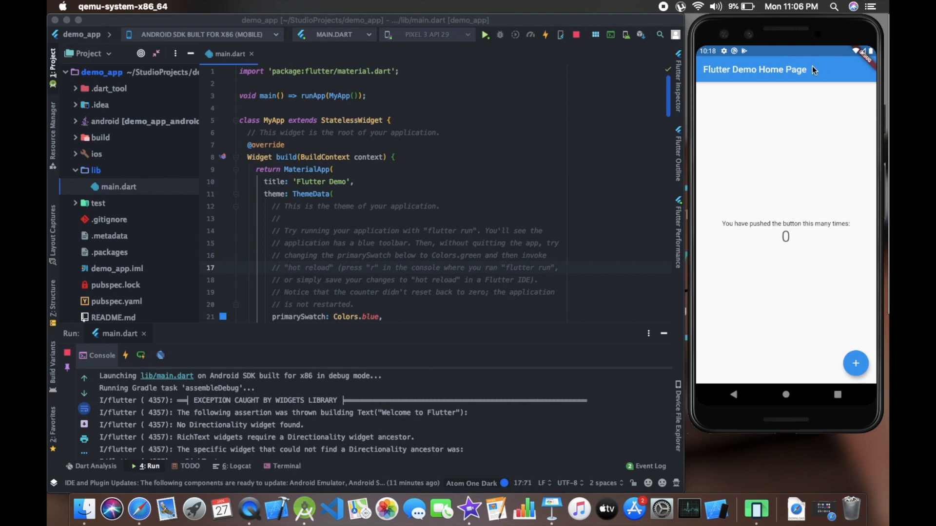
mouse_move(809, 200)
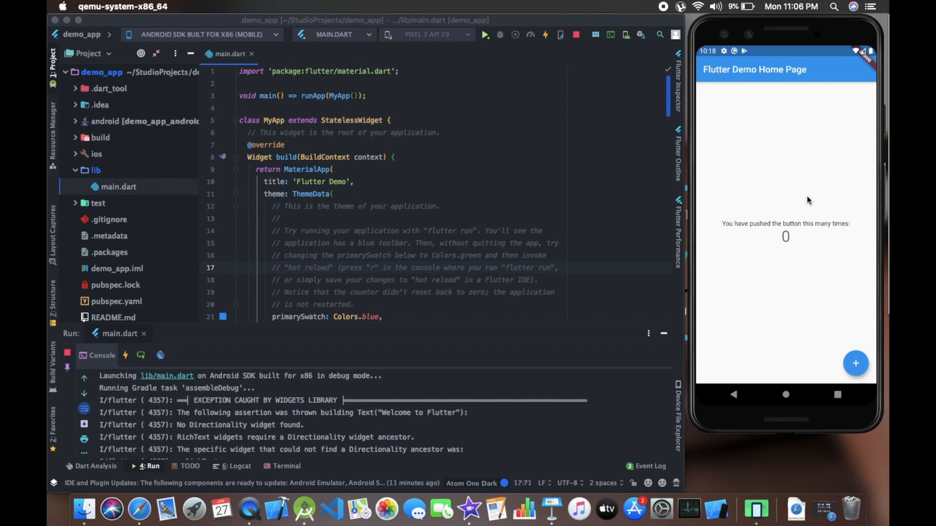
mouse_move(850, 361)
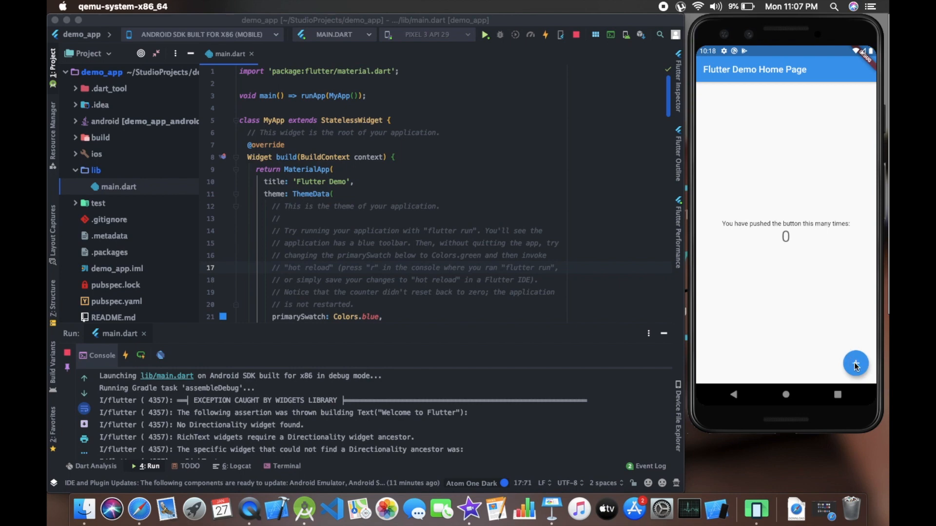
click(856, 362)
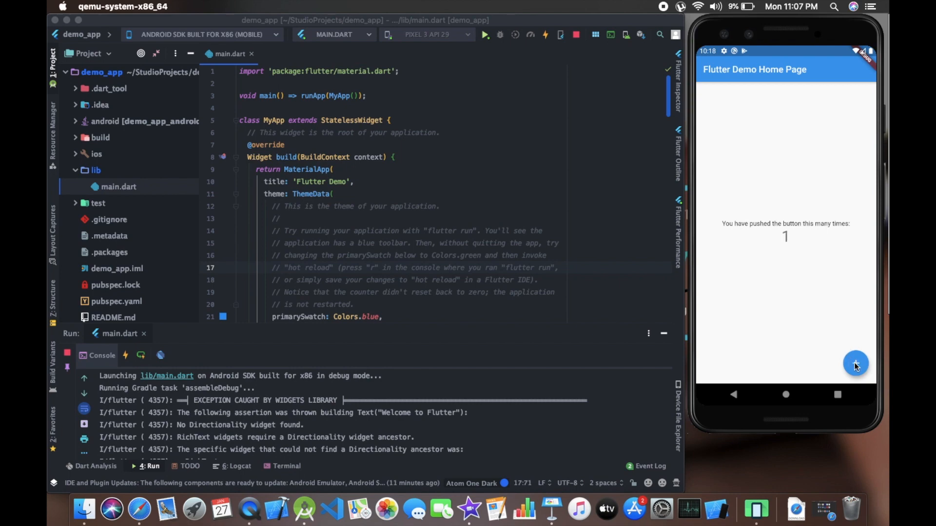
click(856, 364)
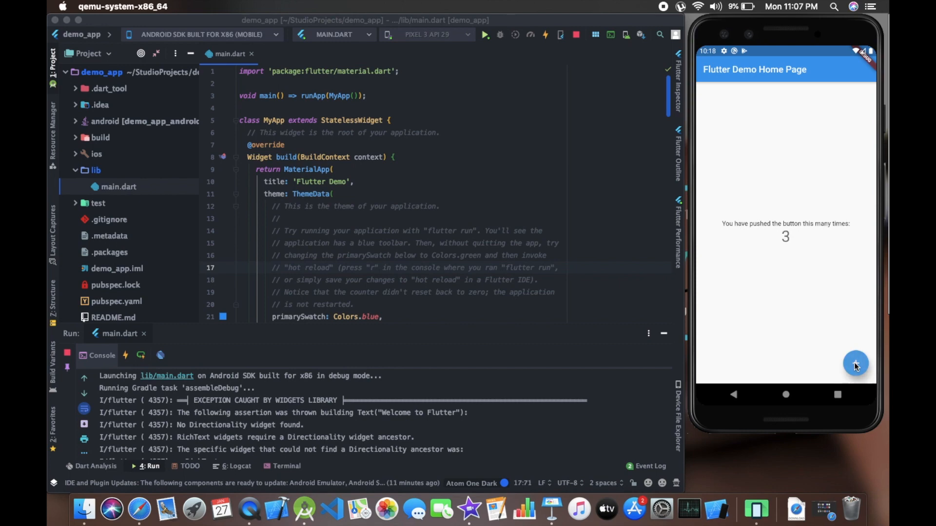
click(855, 364)
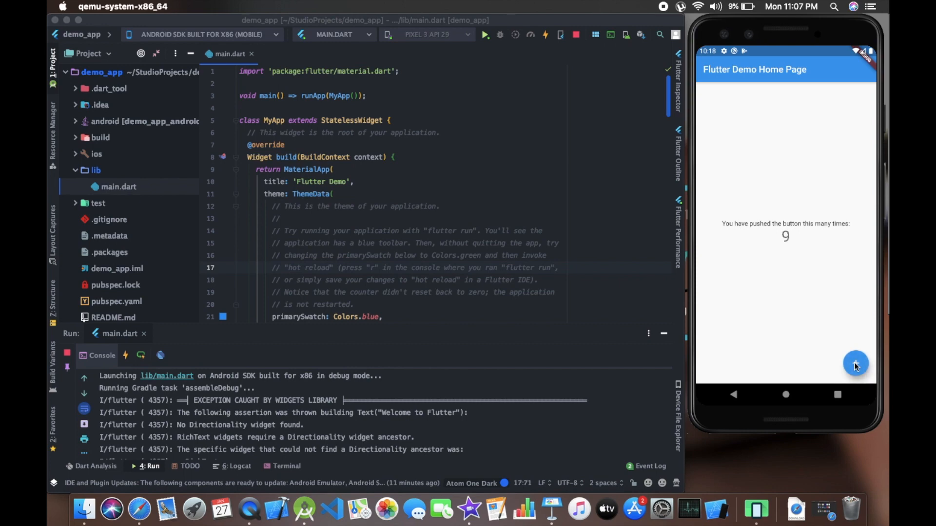
click(856, 364)
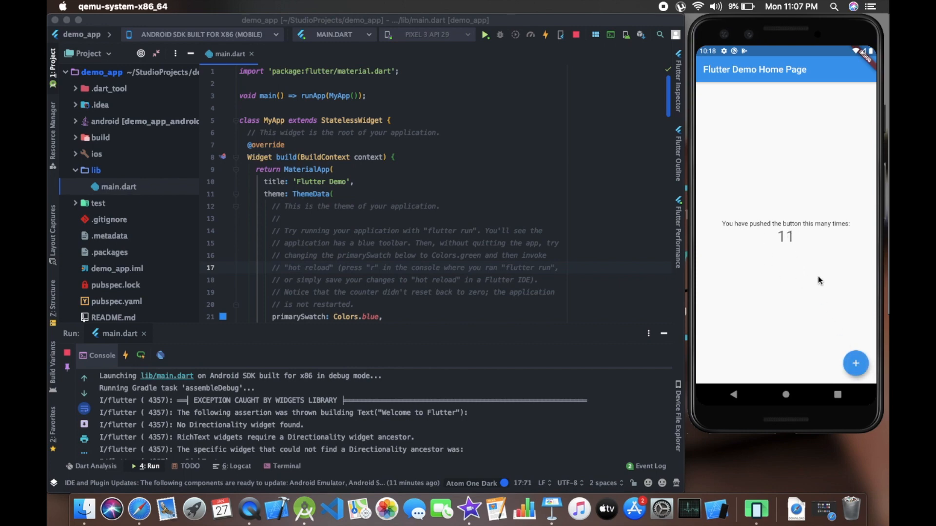
click(856, 364)
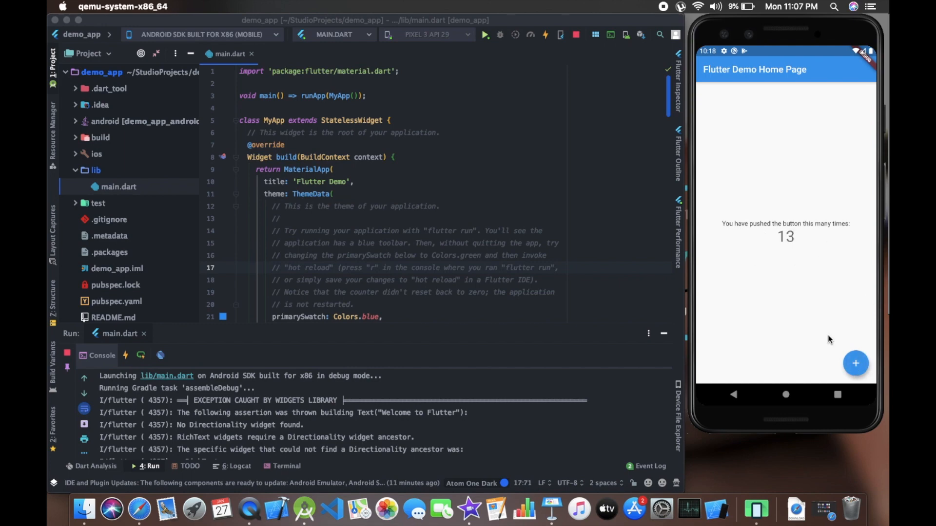
mouse_move(776, 285)
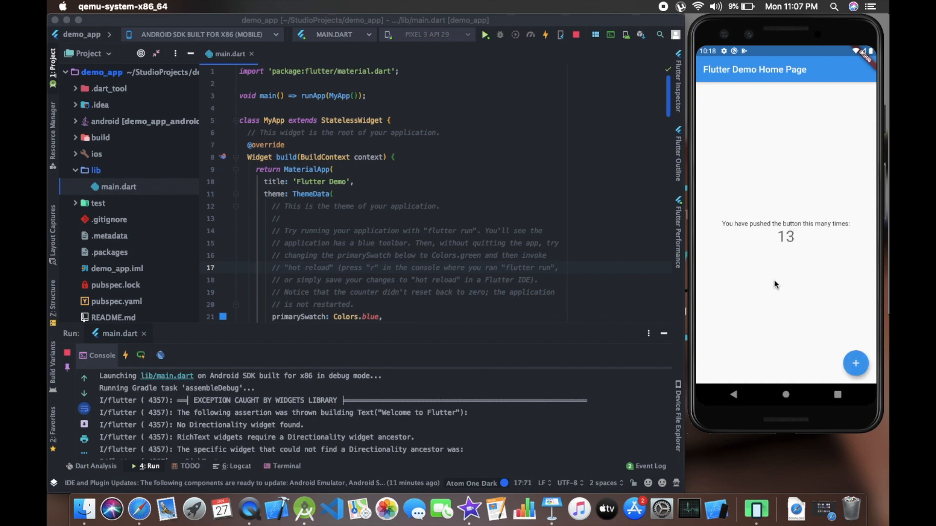
mouse_move(770, 271)
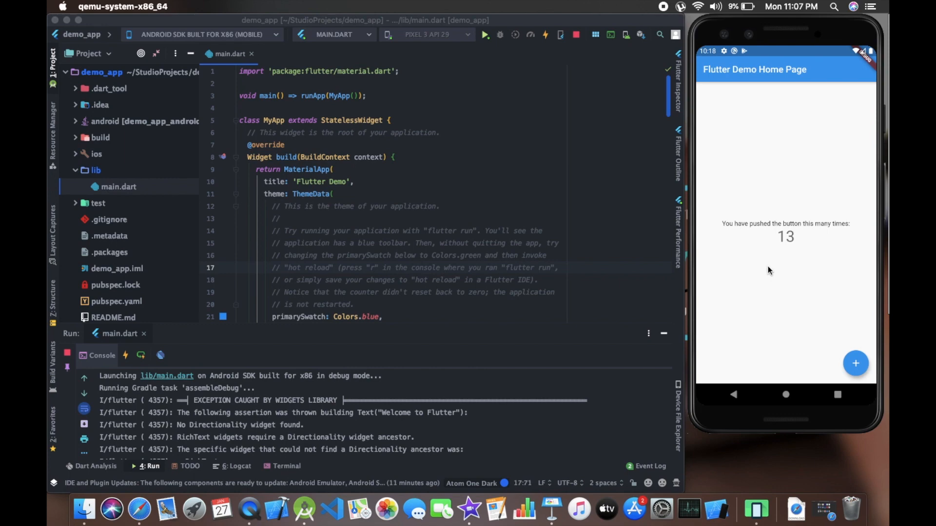
mouse_move(859, 211)
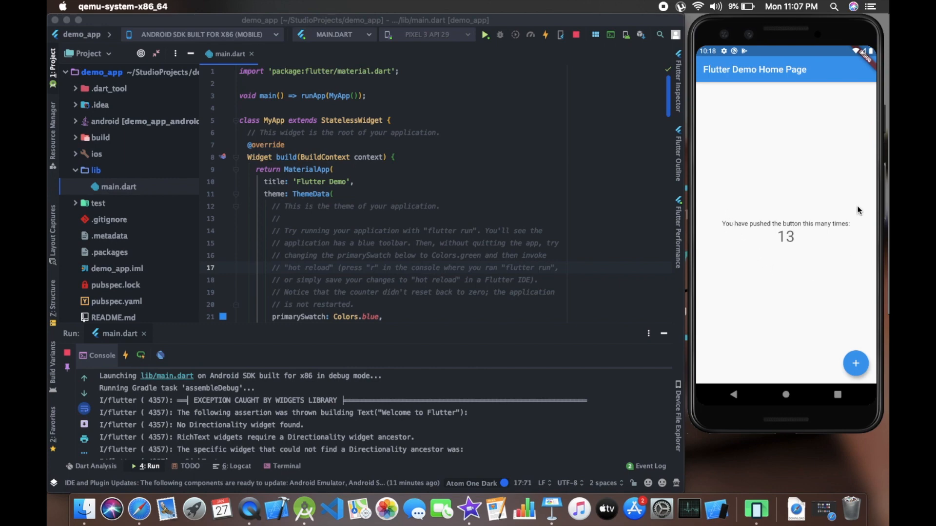
mouse_move(715, 230)
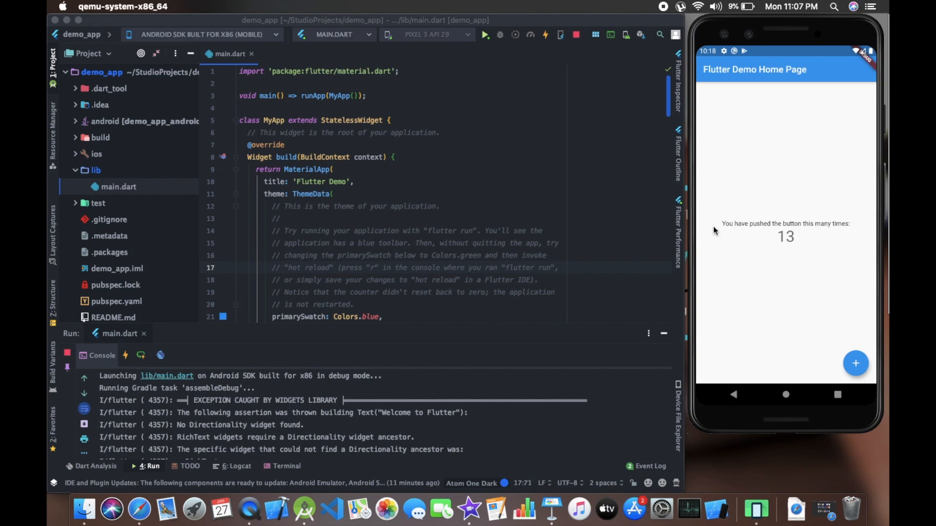
mouse_move(724, 240)
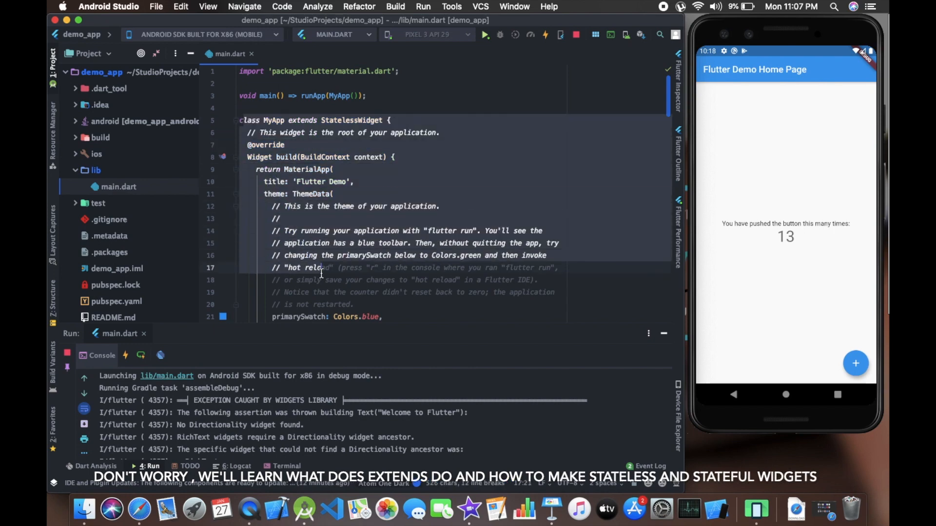
scroll(down, 3)
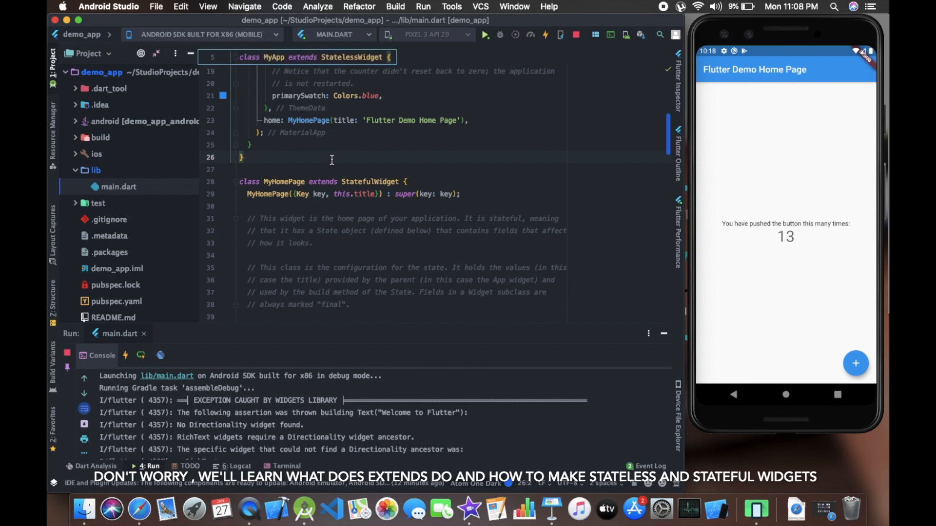
click(270, 182)
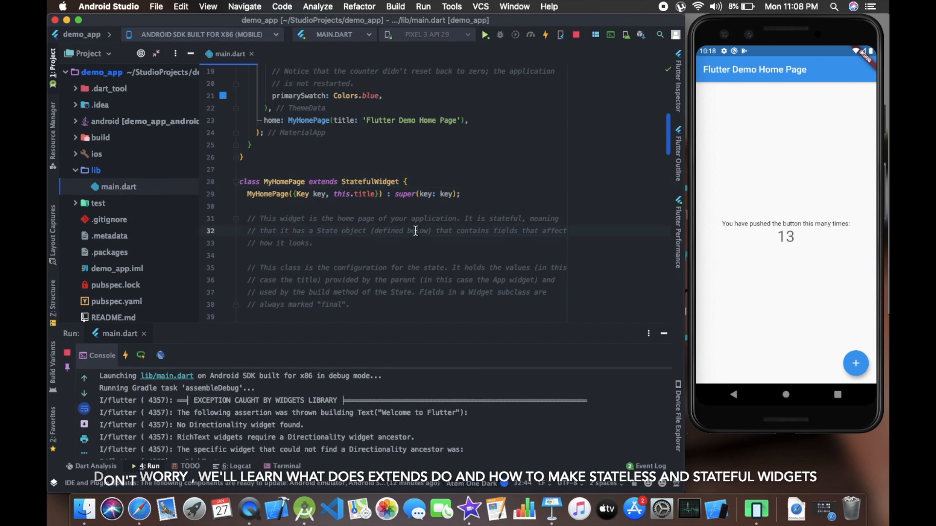
scroll(down, 3)
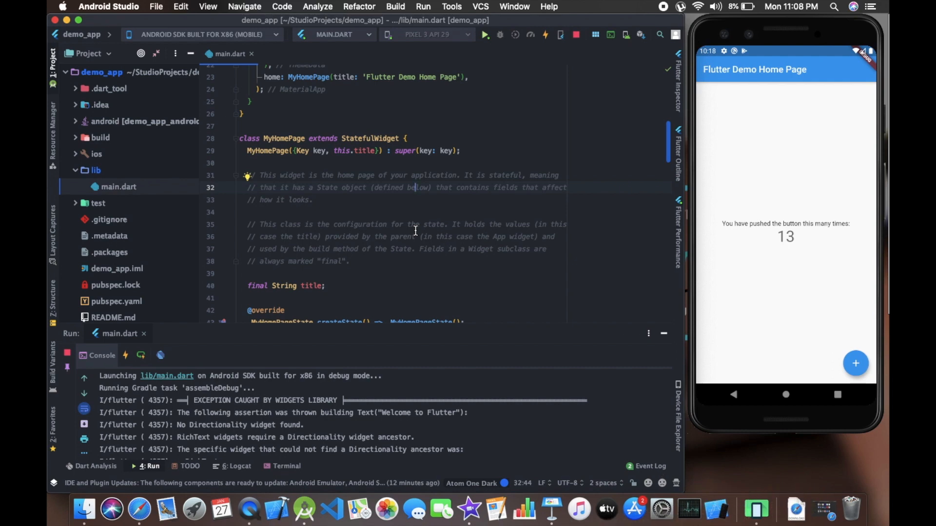
scroll(down, 3)
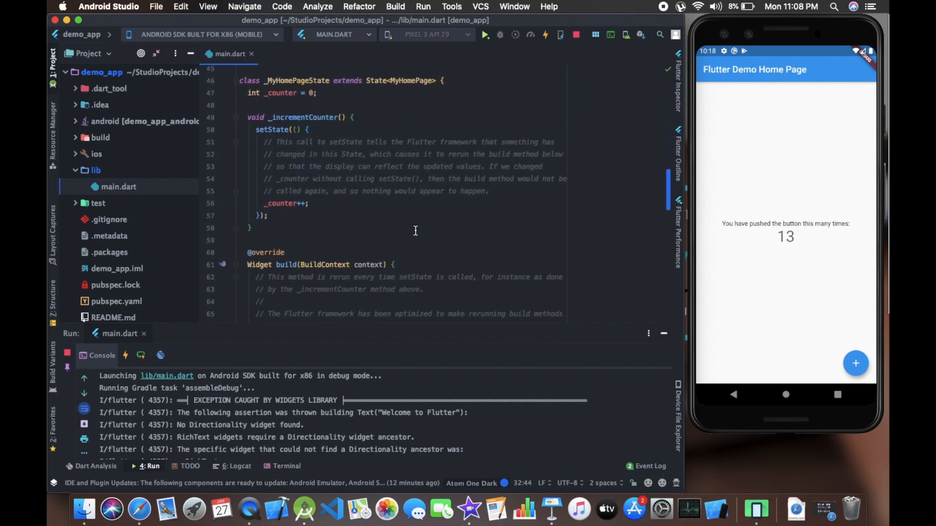
scroll(down, 3)
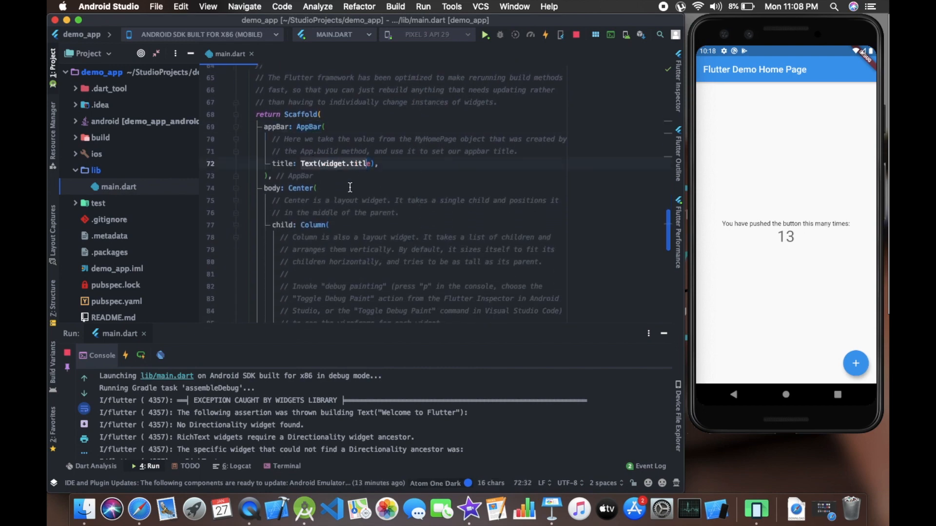
scroll(down, 3)
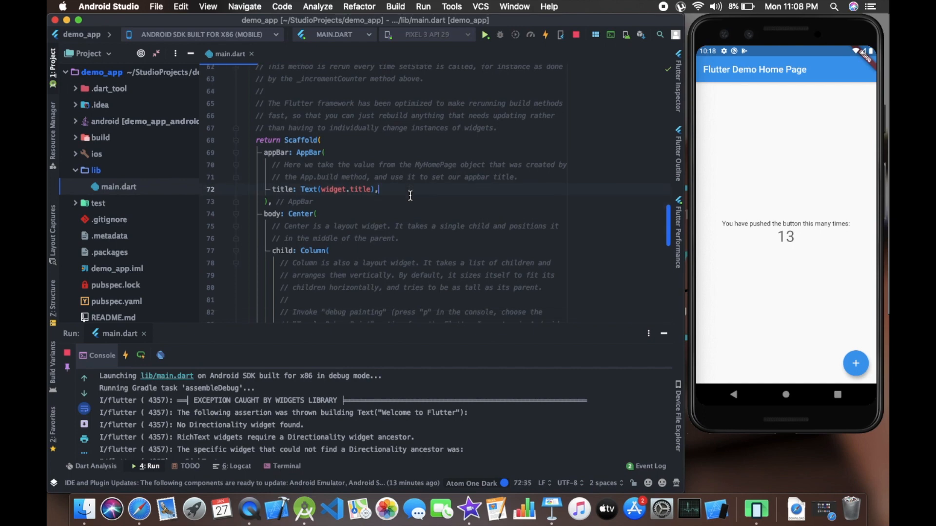
Add backgroundColor: Colors.green to the AppBar and hot-reload the app.
key(Enter)
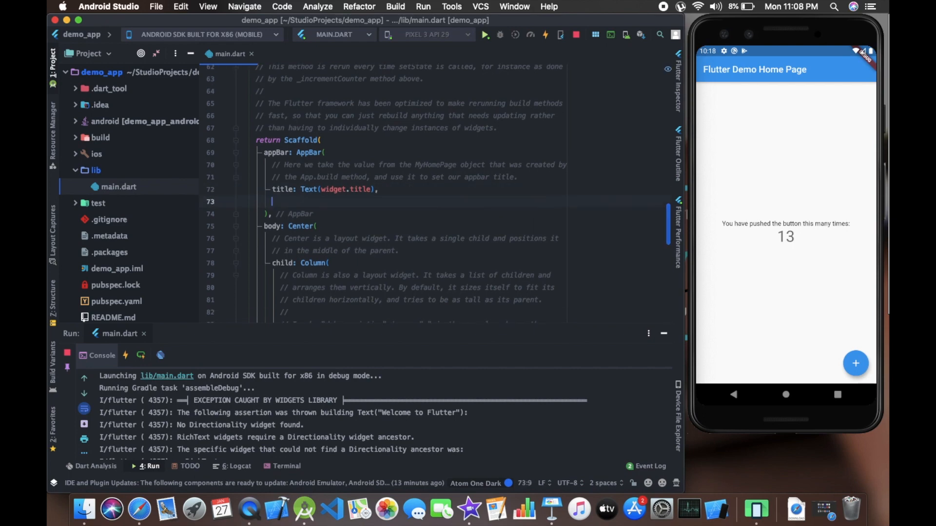
text(COLOR)
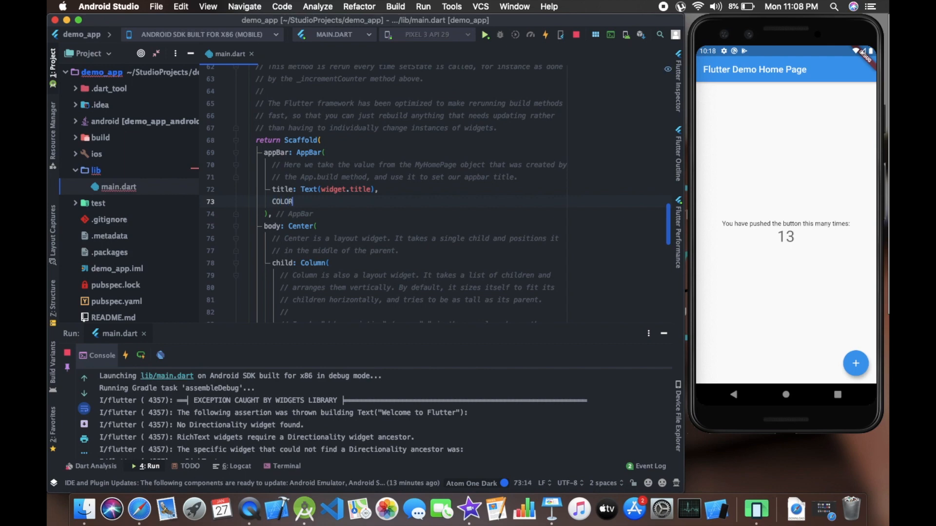
text(c)
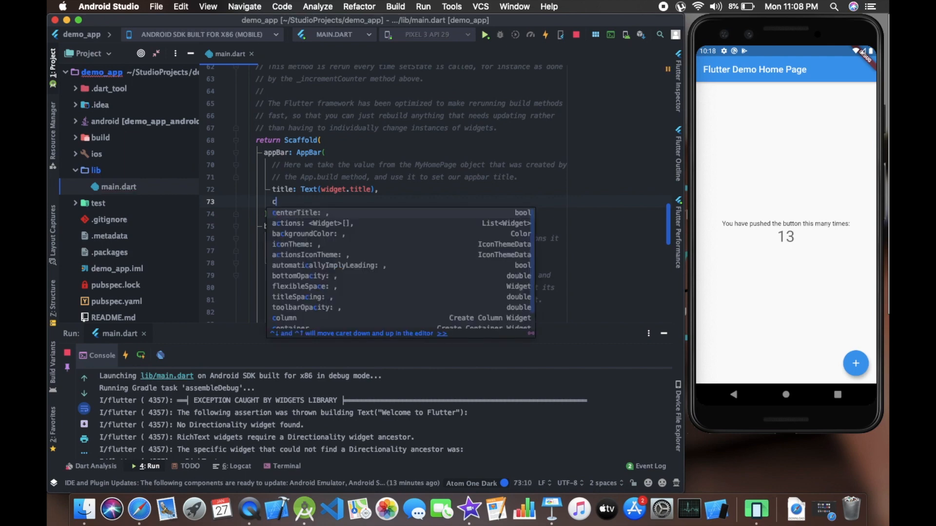
text(ackgroundColor: C,)
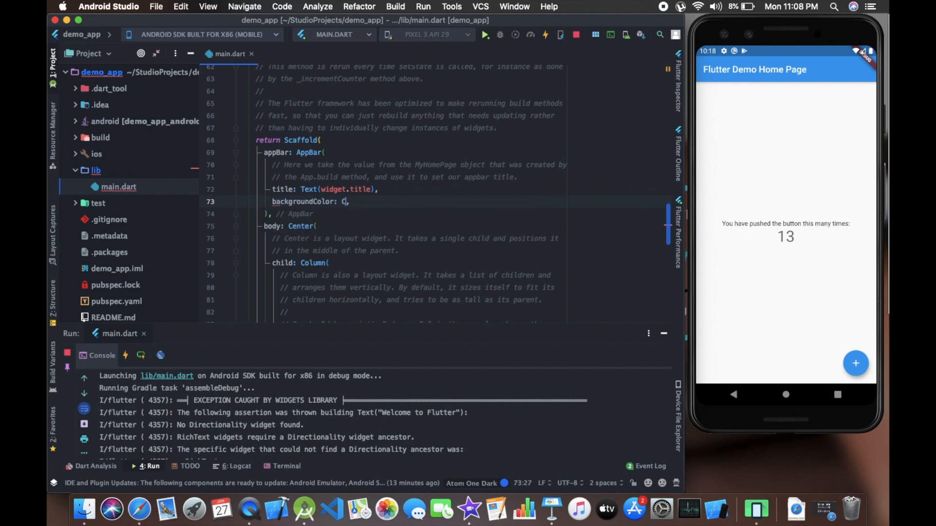
text(olors.)
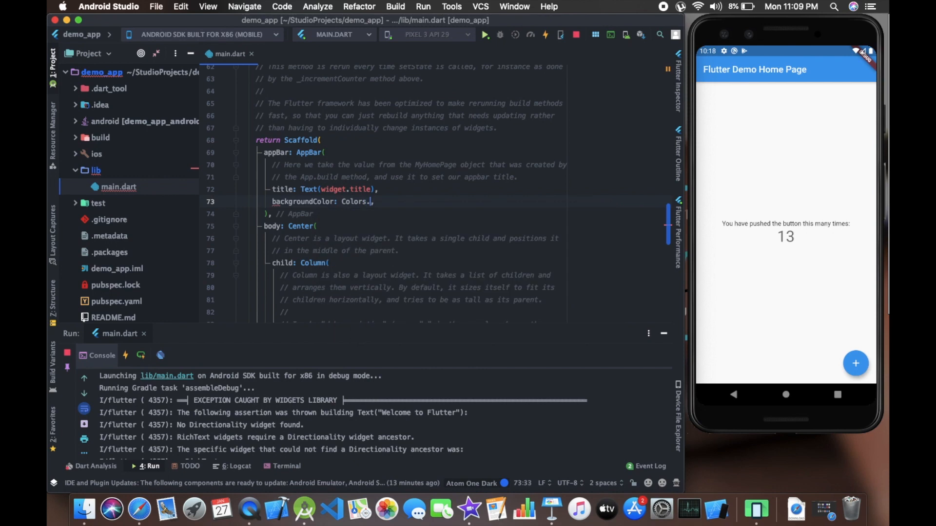
text(gre)
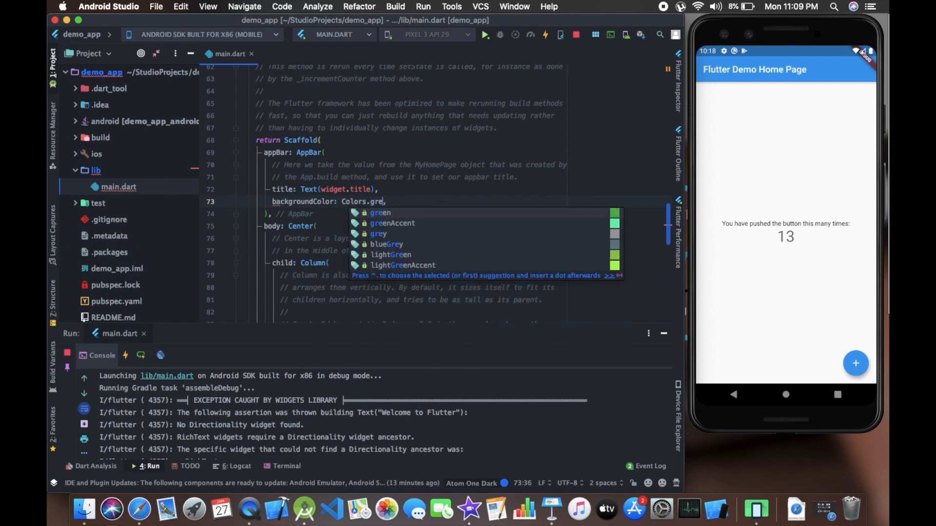
click(380, 212)
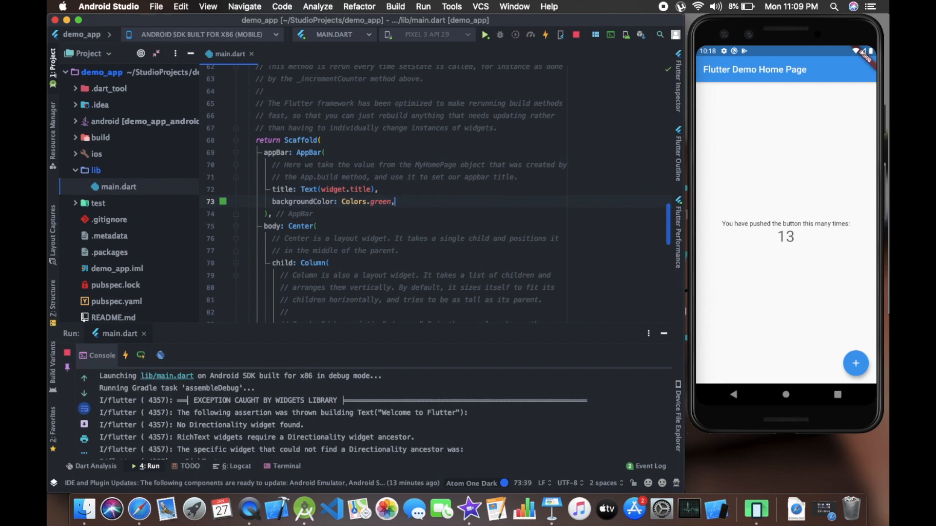
click(545, 34)
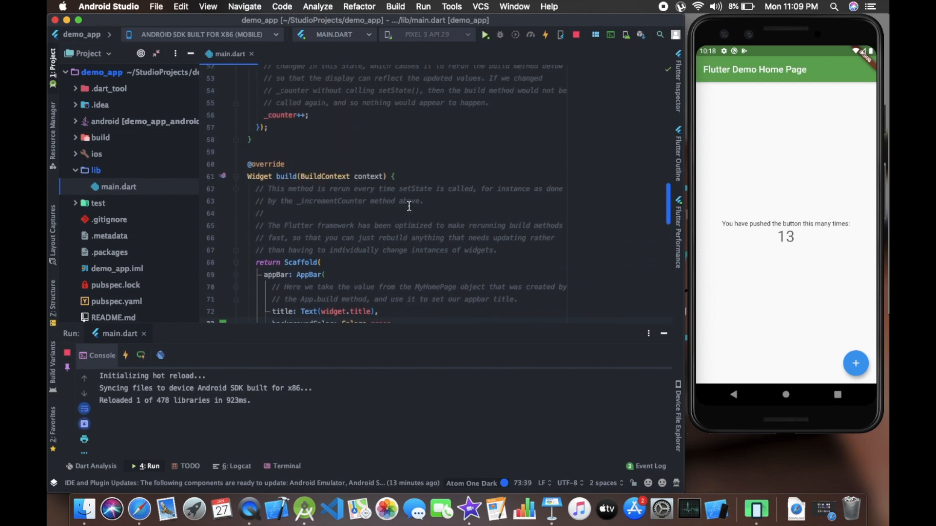
click(246, 152)
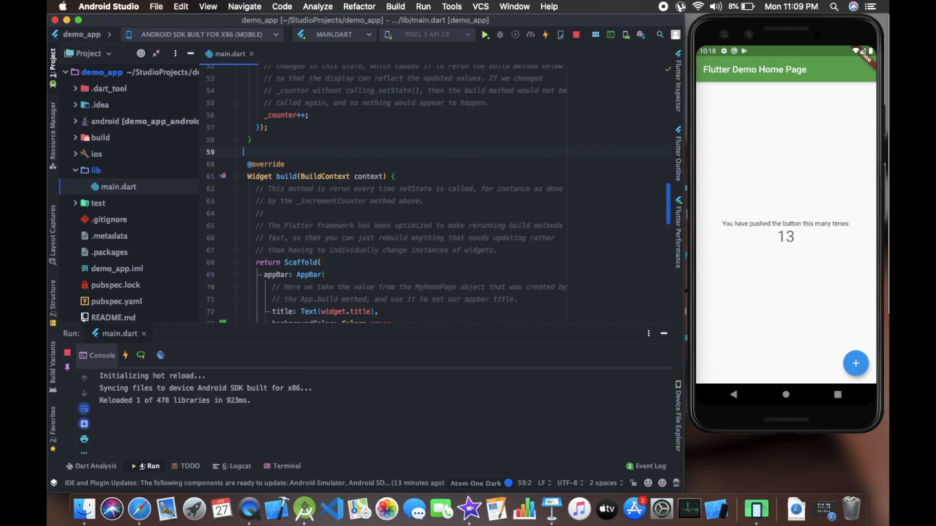
text(Co)
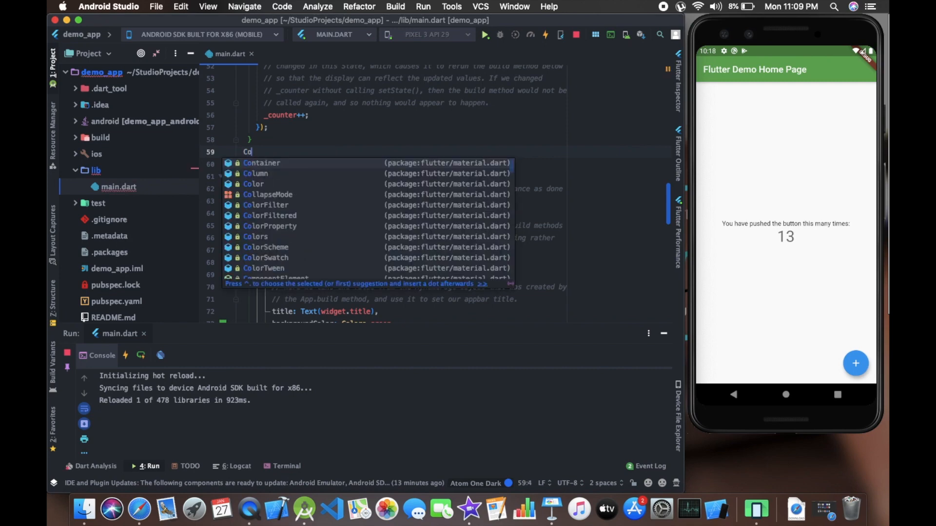
text(lor)
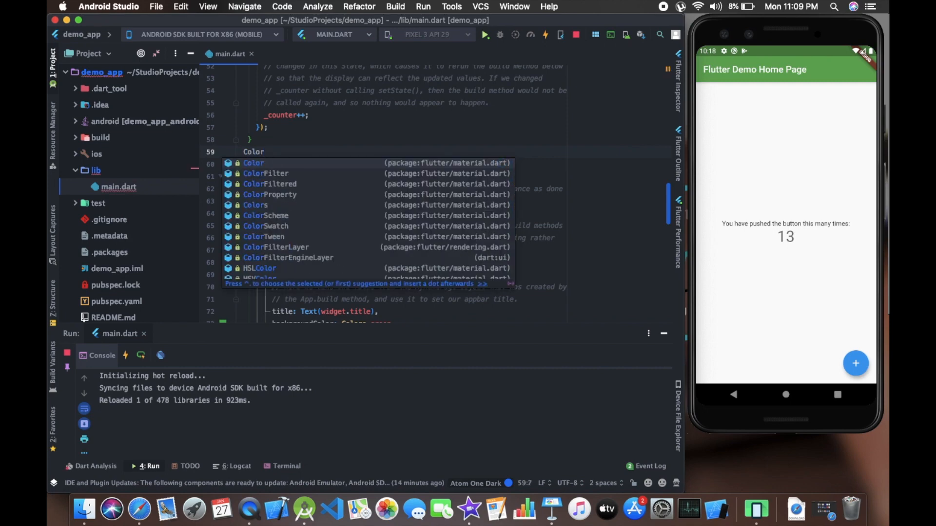
text(color)
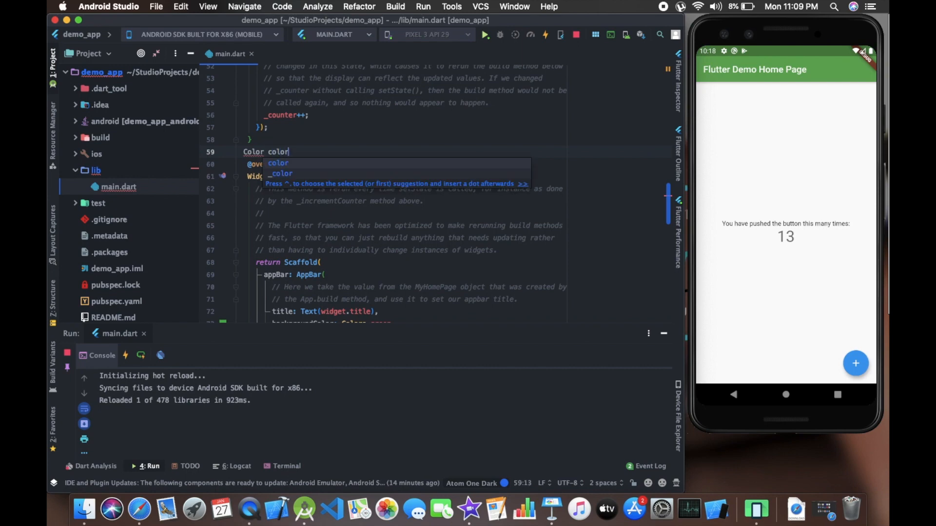
text(1=C)
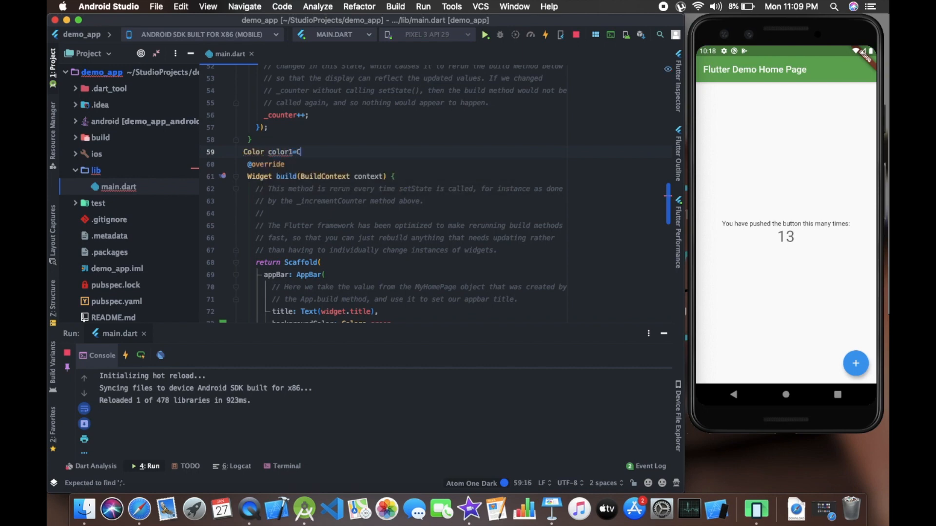
text(olors.)
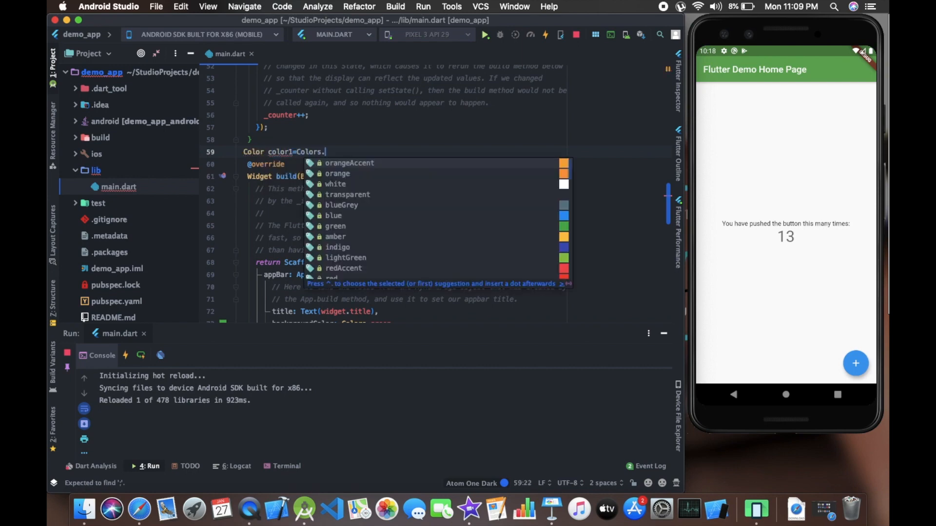
text(green;)
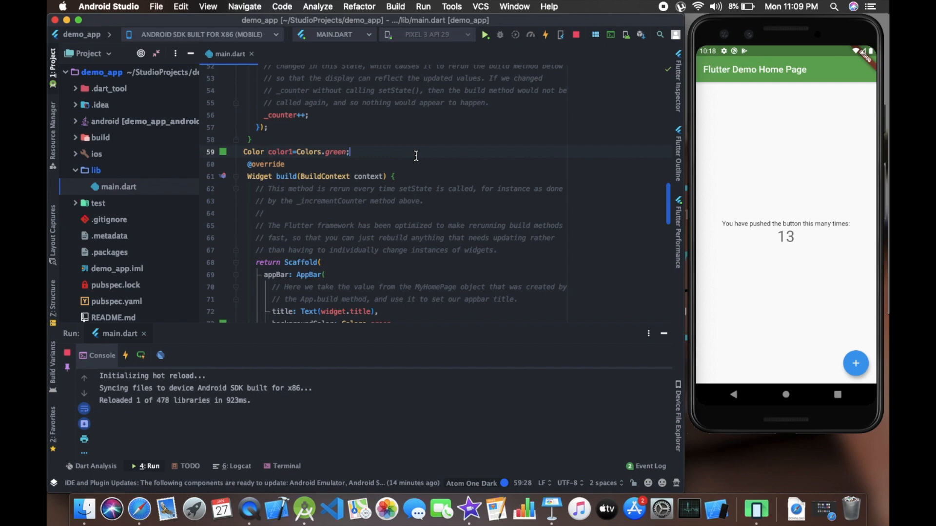
mouse_move(404, 151)
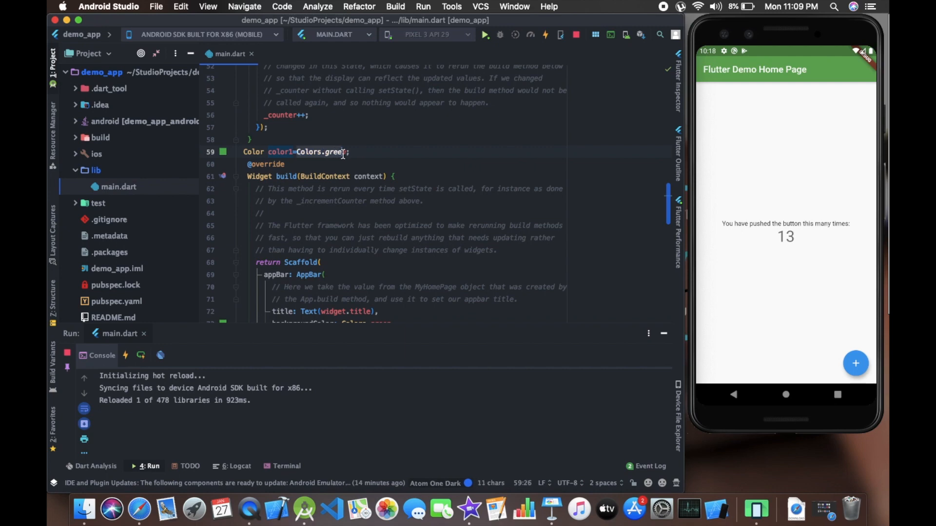
click(468, 189)
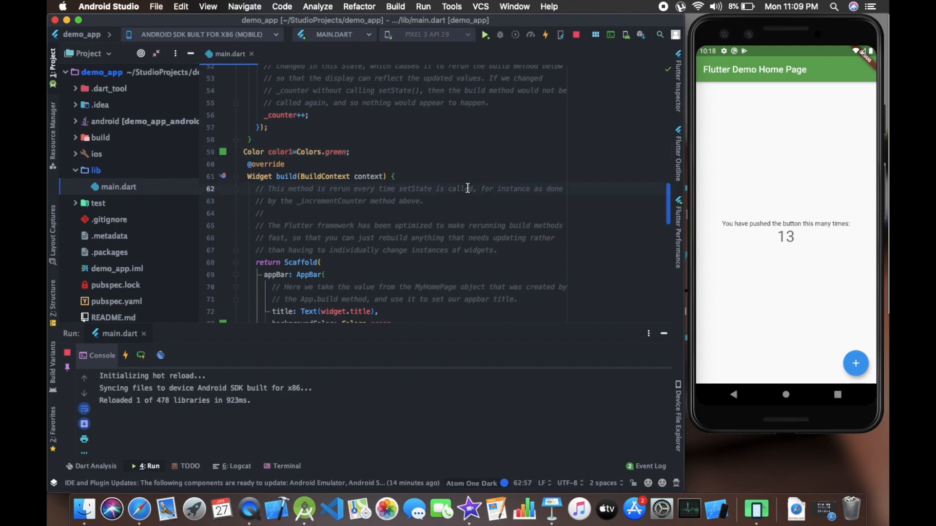
scroll(down, 3)
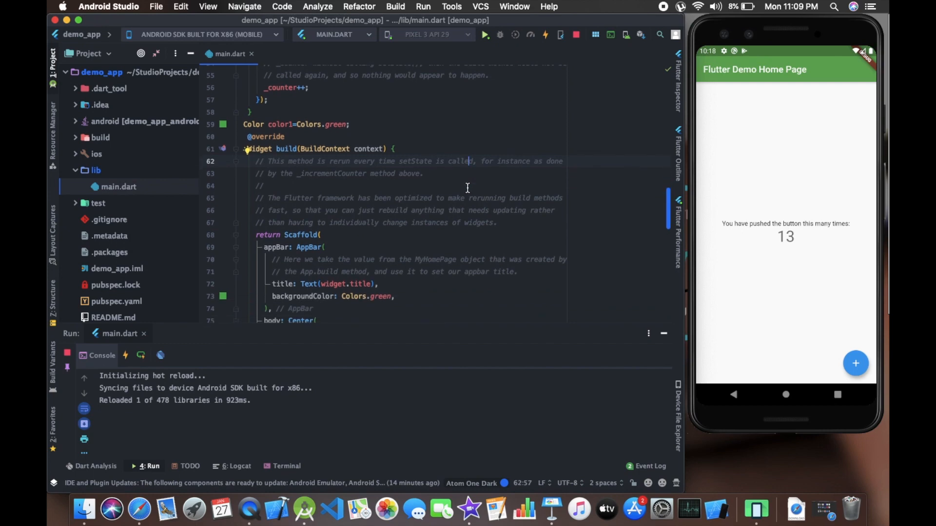
scroll(down, 3)
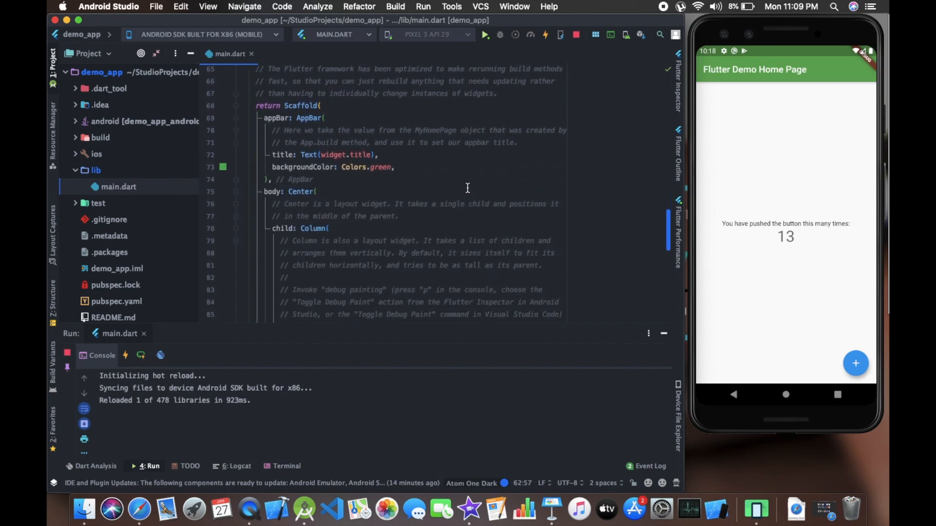
scroll(down, 3)
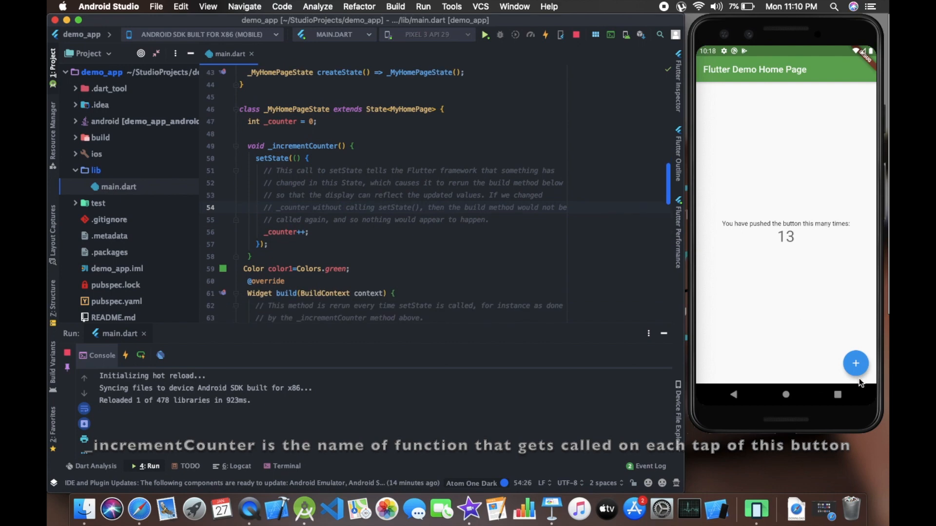
Tap + twice, then add color1=Colors.blue before the counter increment in setState.
click(856, 364)
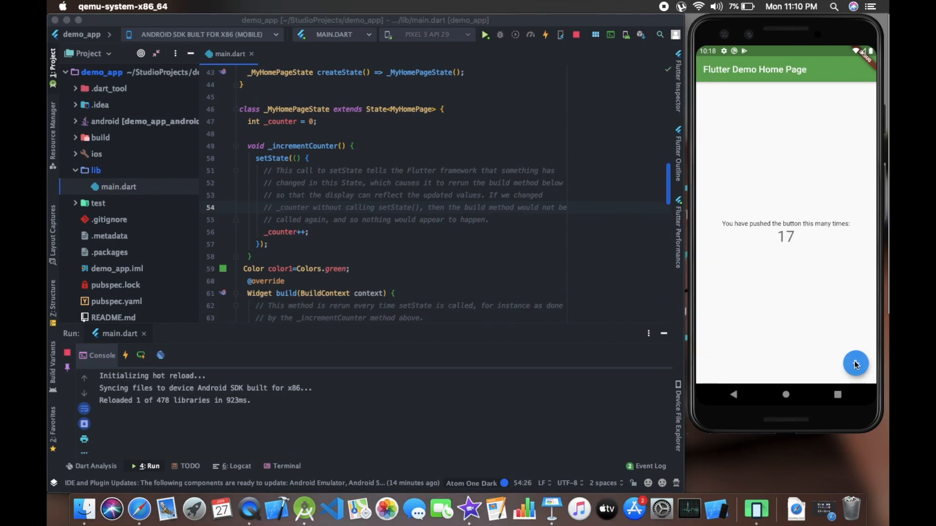
click(855, 364)
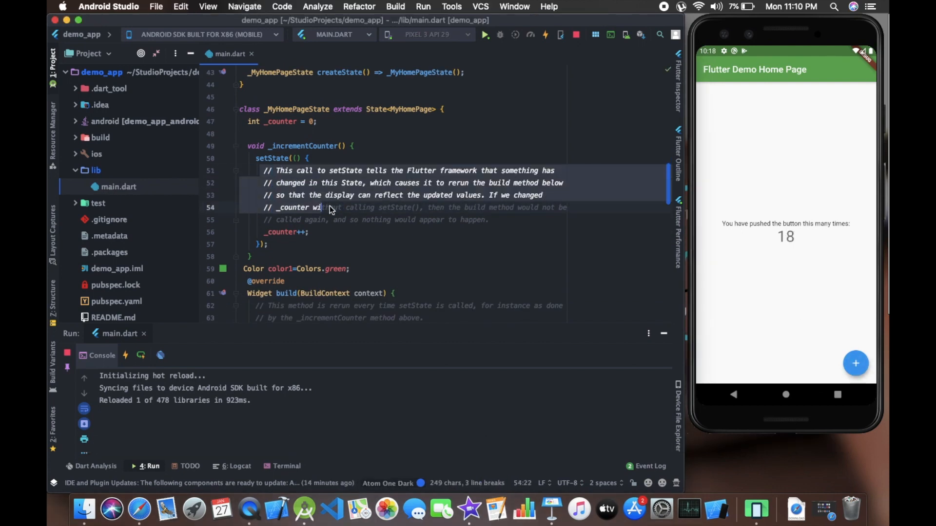
click(490, 220)
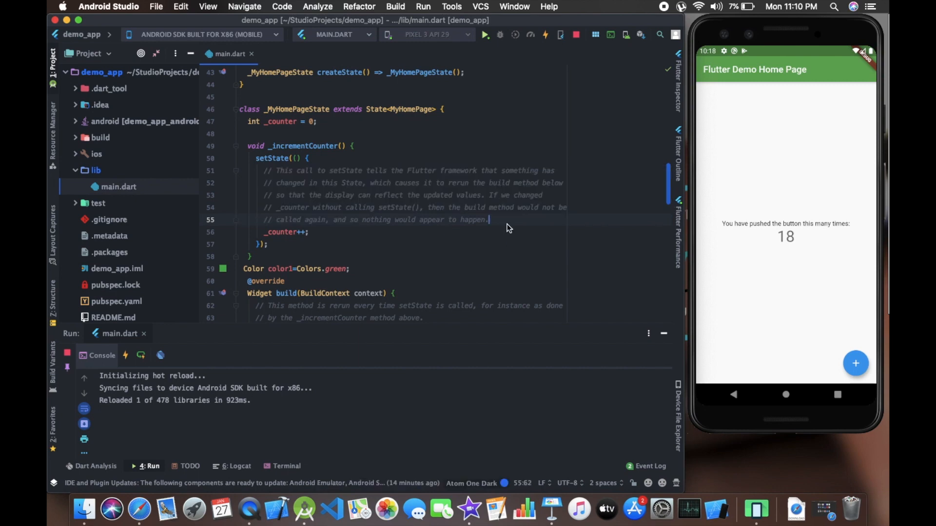
key(Enter)
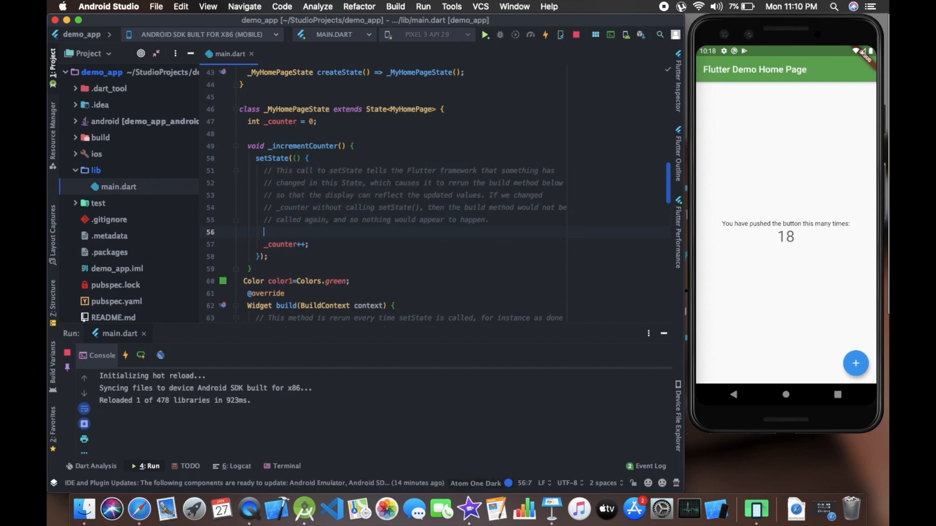
text(c)
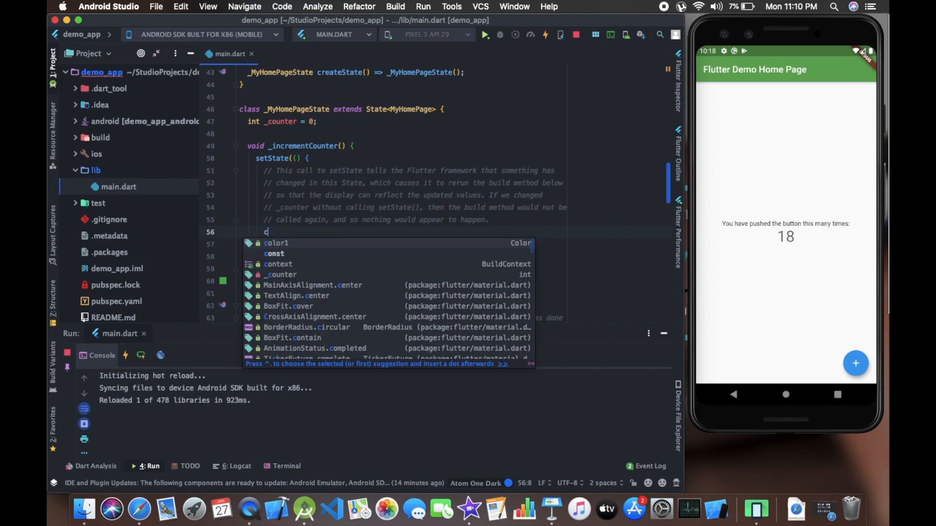
text(olor1)
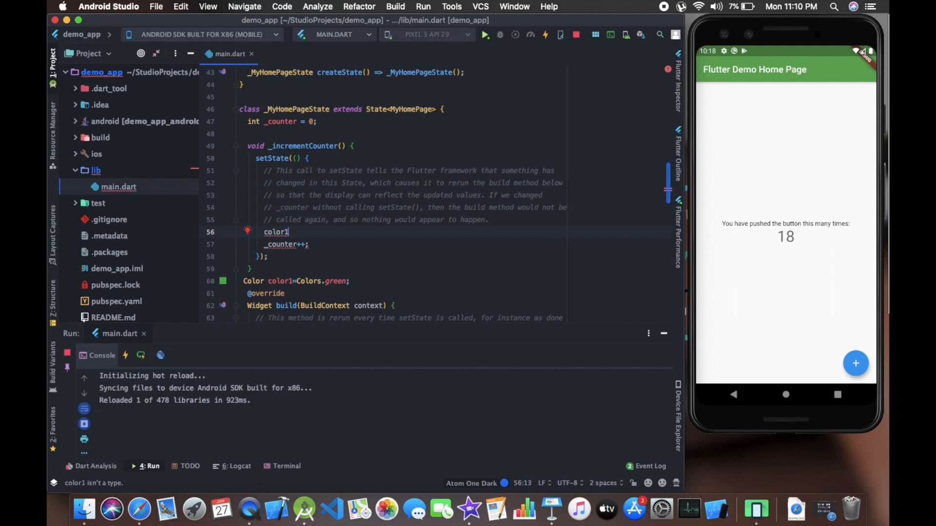
text(=C)
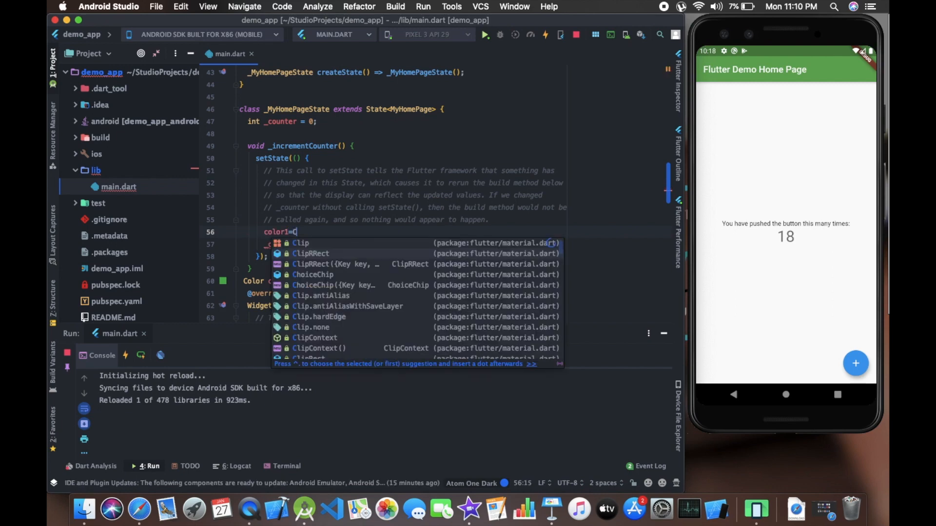
text(olors.b)
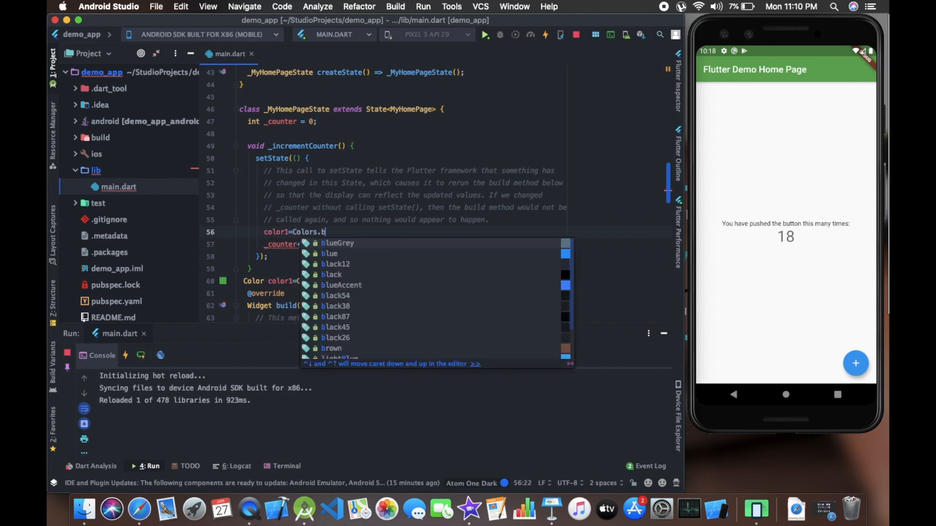
text(lue;)
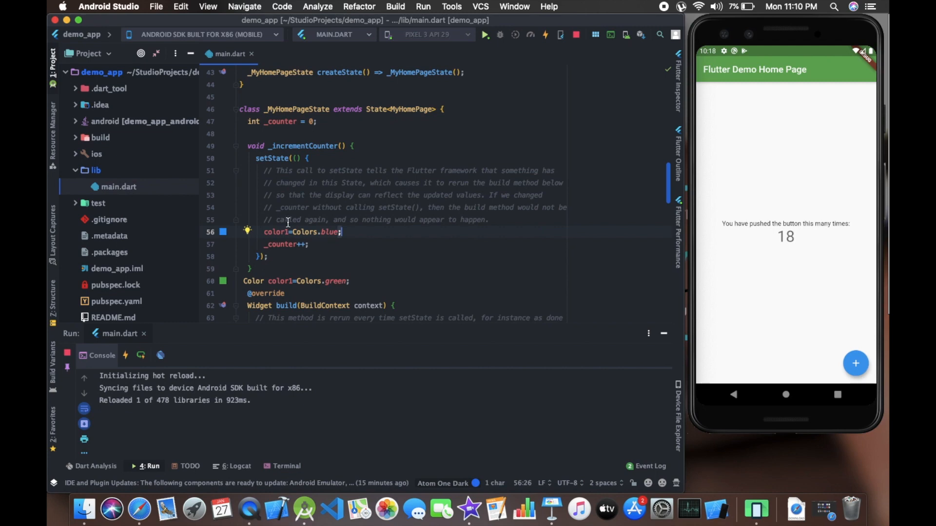
Change Colors.blue to Colors.orange on the color1 line and hot-reload.
double_click(275, 232)
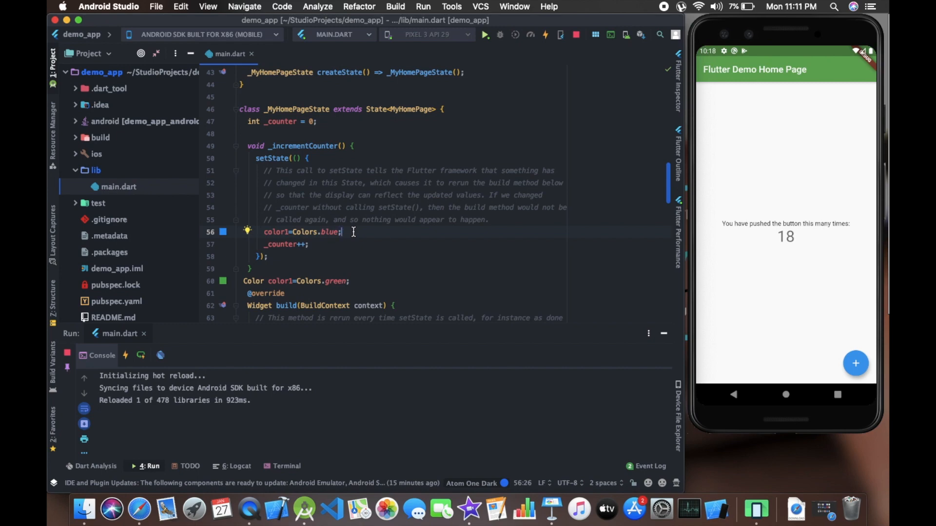
double_click(330, 233)
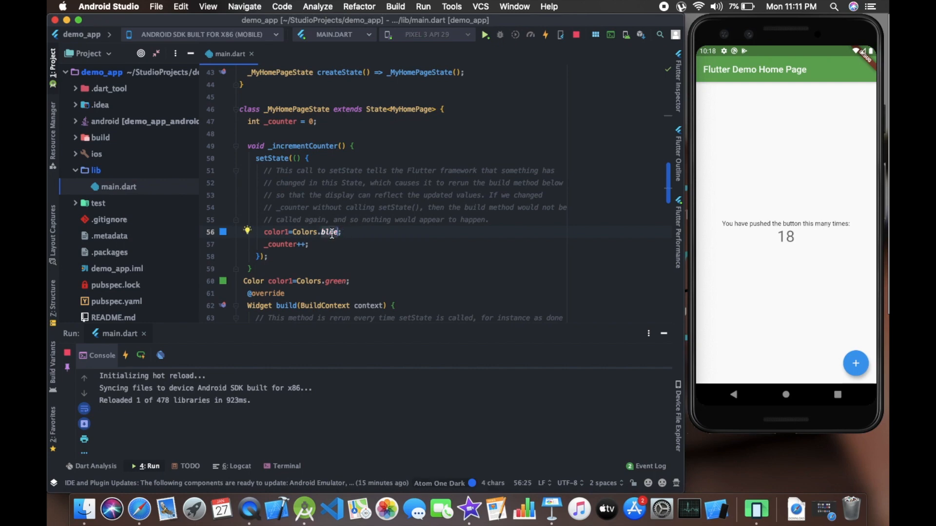
text(orange)
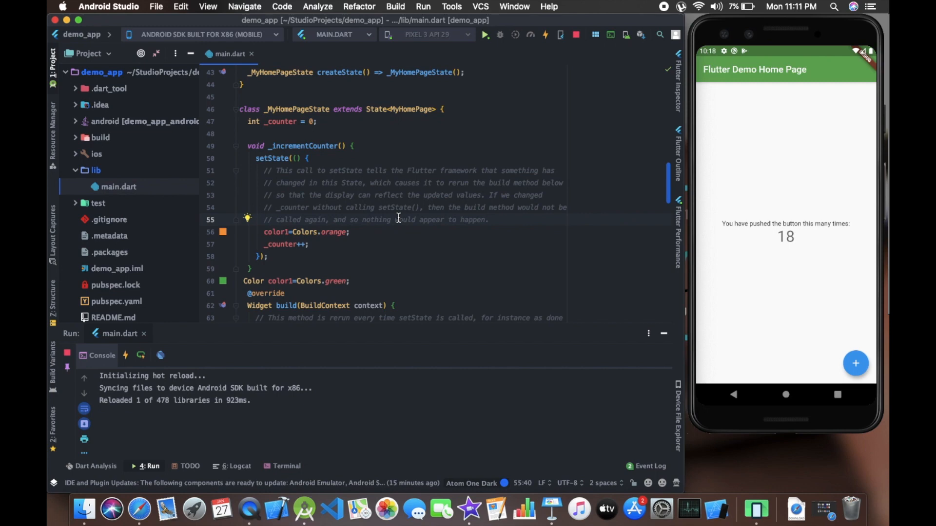
click(545, 34)
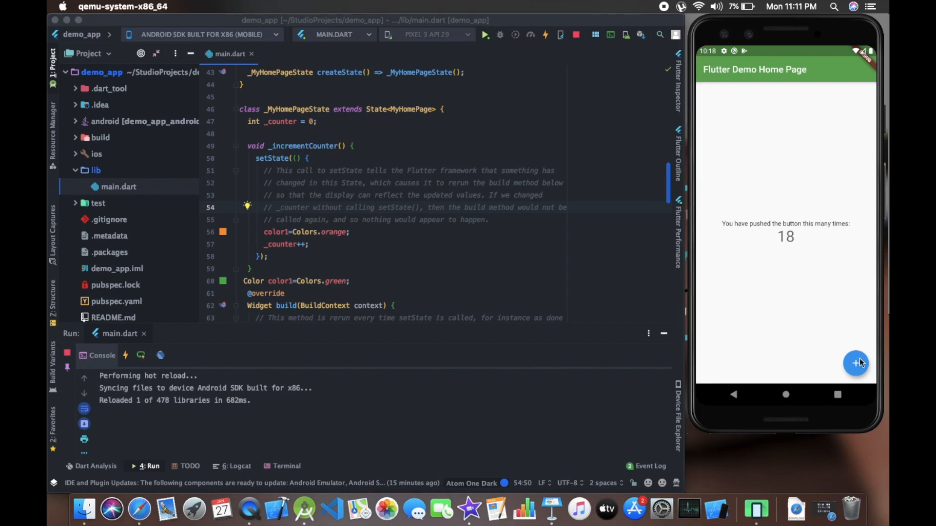
Tap the + button three times and scroll to the AppBar backgroundColor line.
click(856, 363)
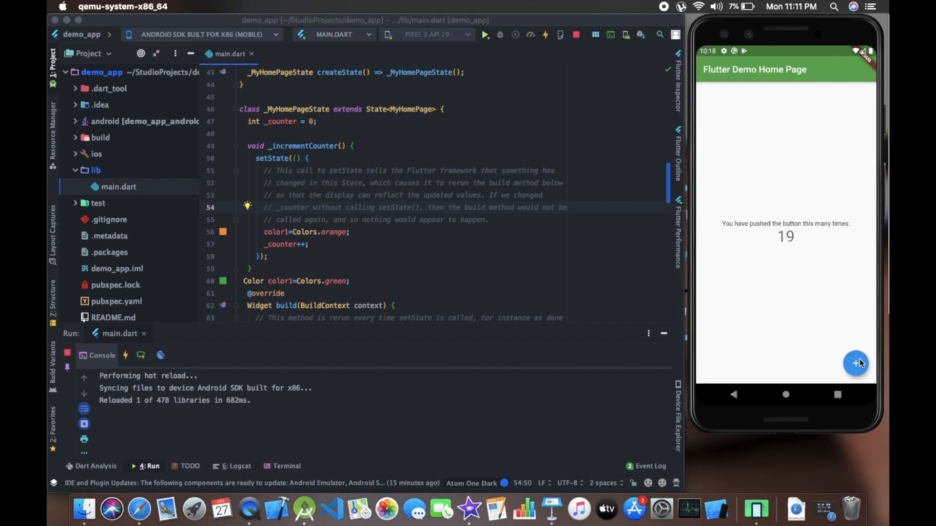
click(856, 363)
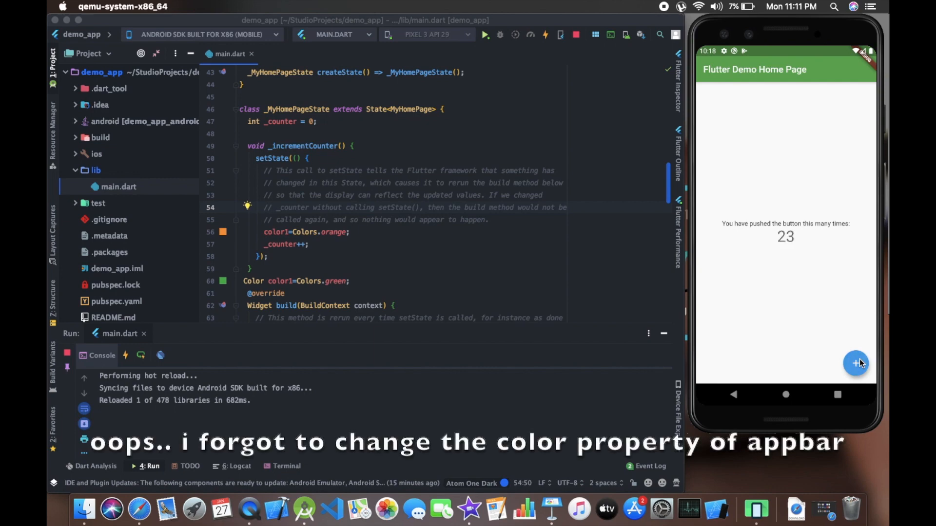
click(856, 364)
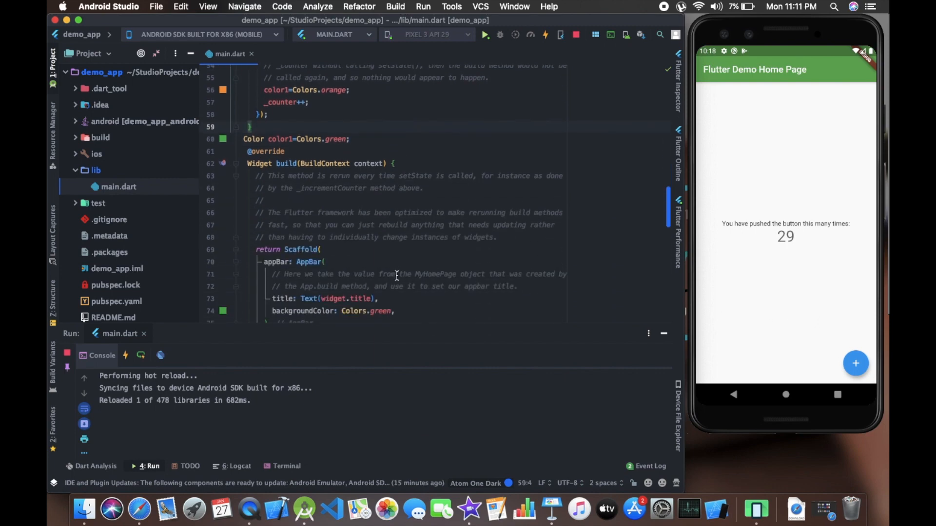
scroll(down, 3)
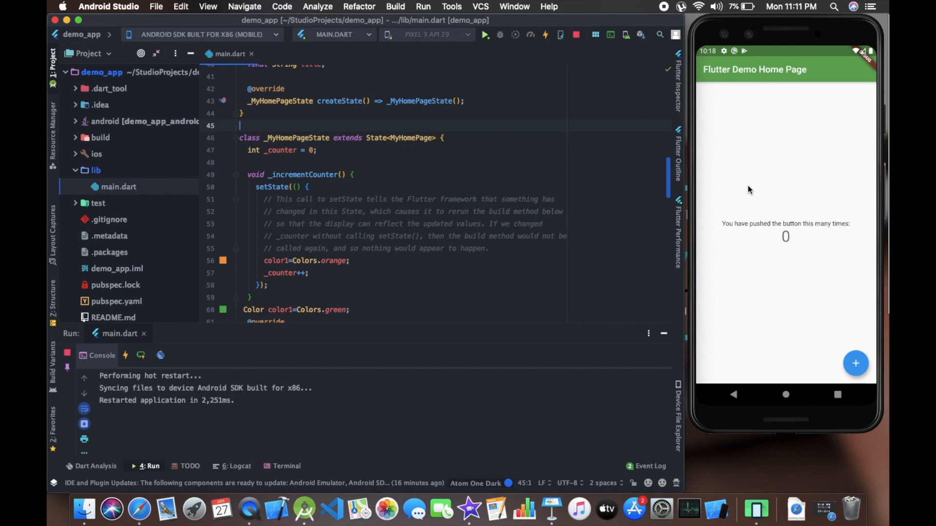
mouse_move(786, 115)
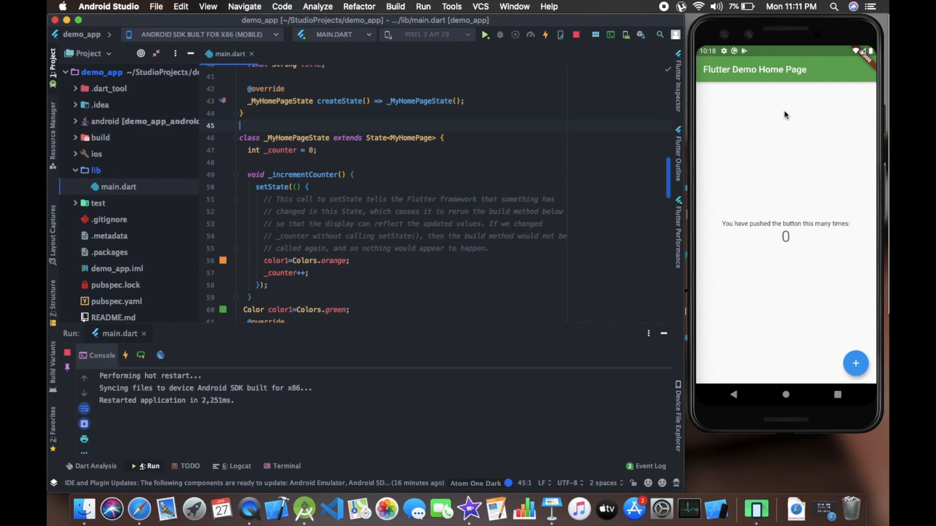
Scroll to backgroundColor: color1 and tap + to turn the AppBar orange.
scroll(down, 3)
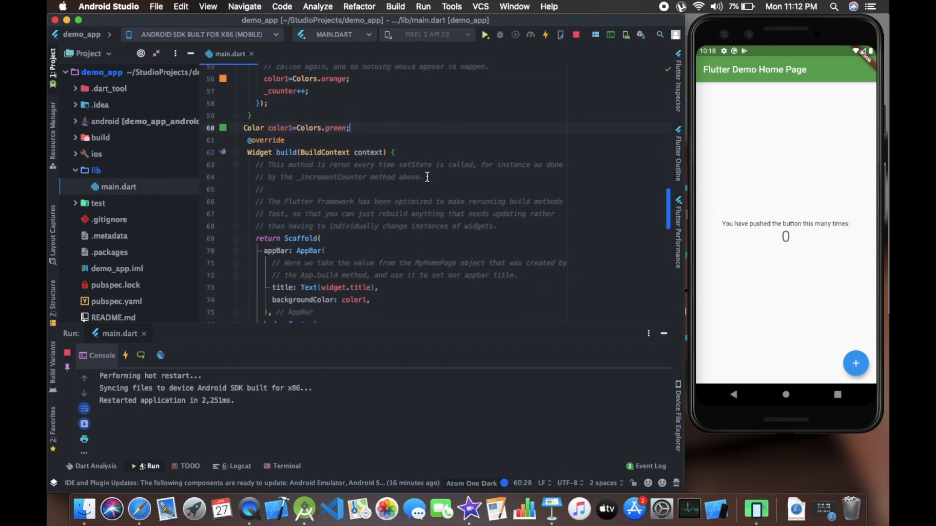
scroll(down, 3)
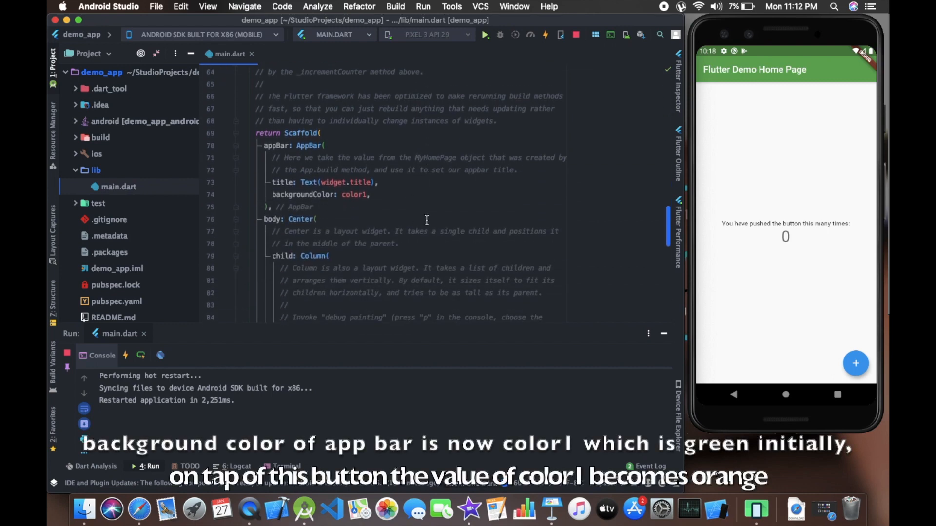
mouse_move(444, 254)
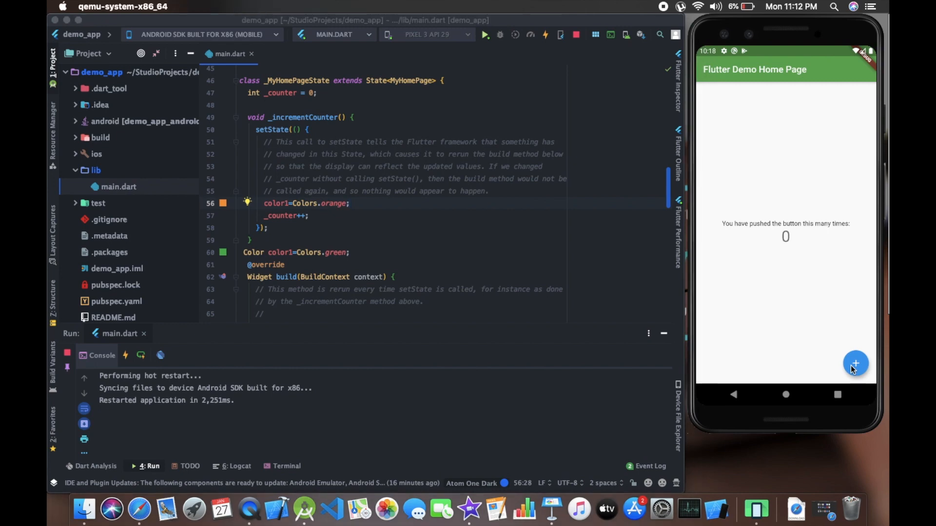
click(856, 364)
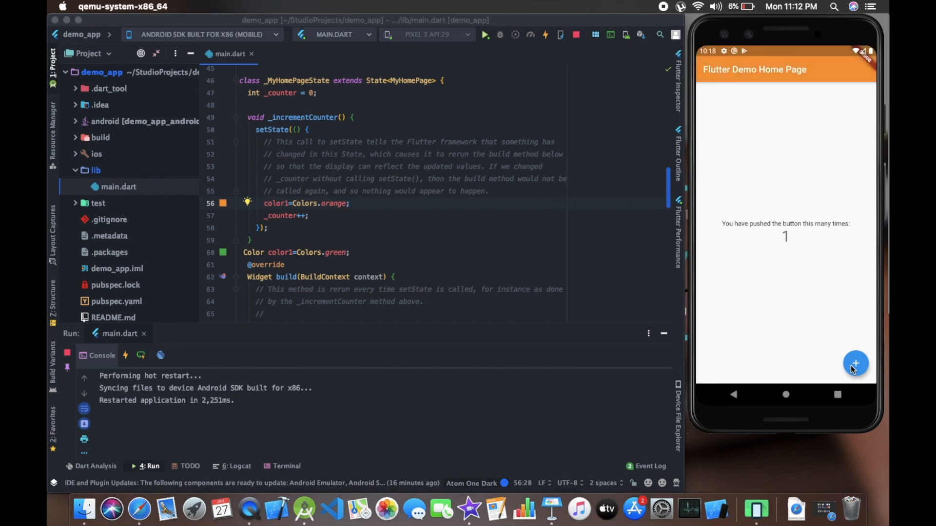
click(283, 264)
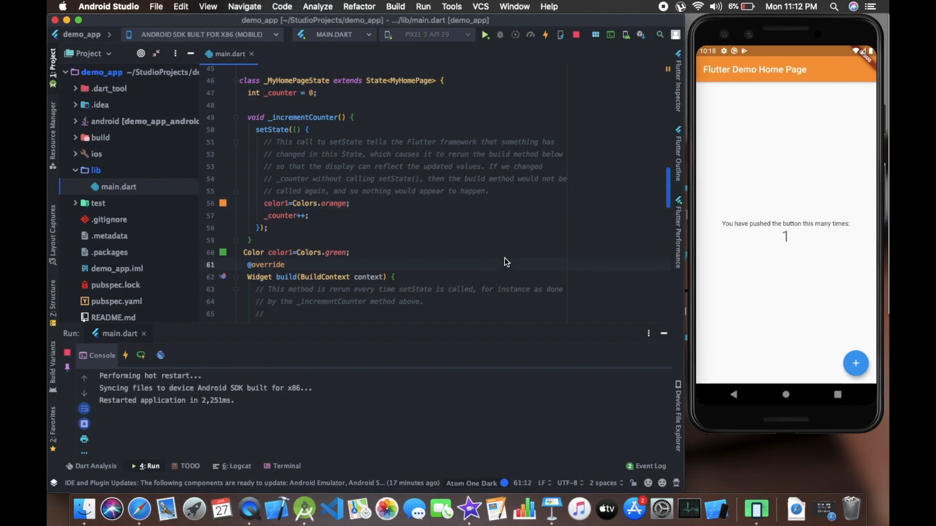
scroll(down, 3)
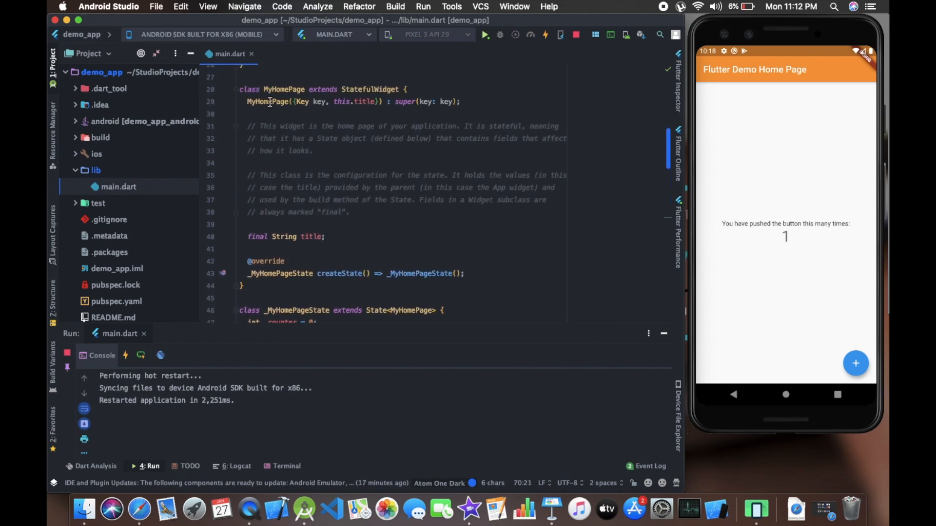
click(415, 90)
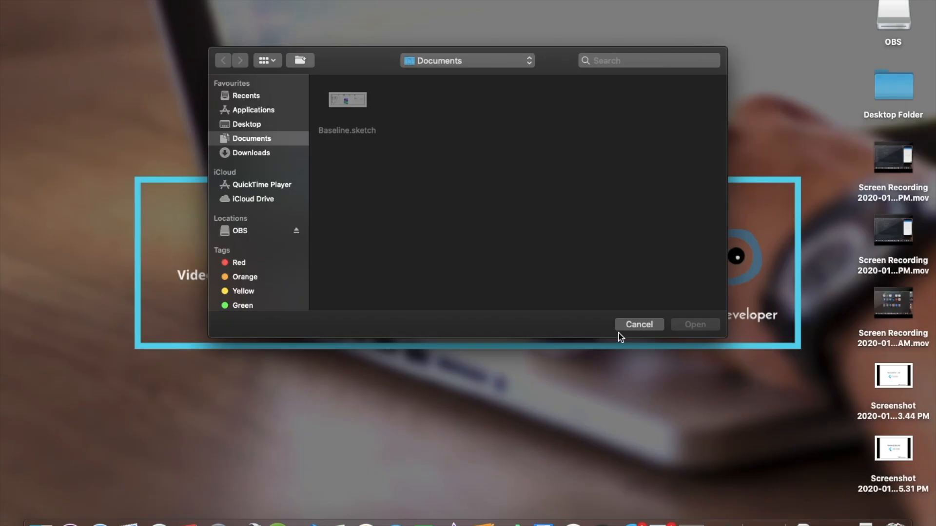
Cancel the Finder Open dialog.
click(639, 324)
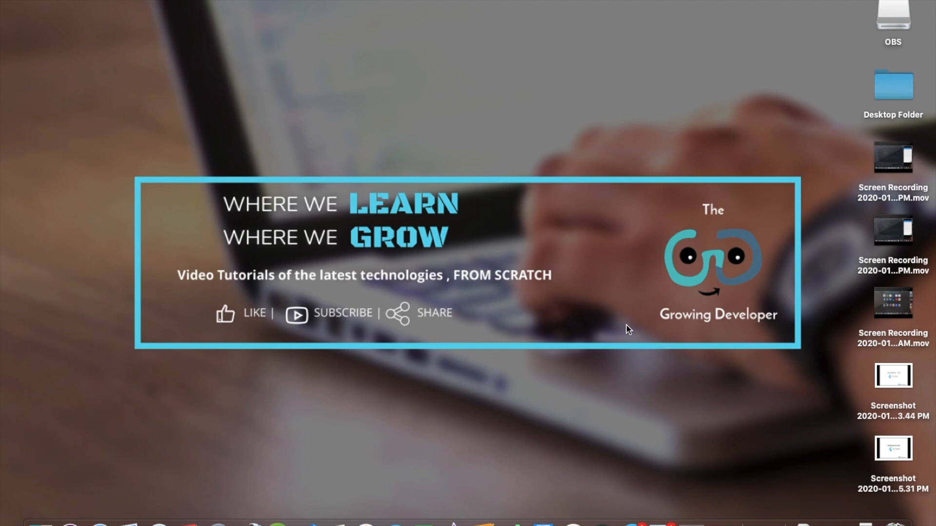
mouse_move(490, 401)
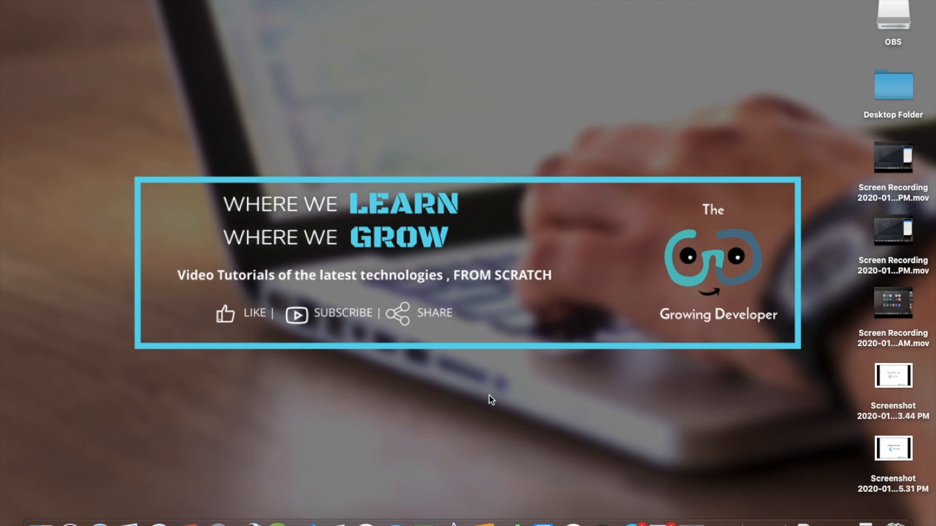
mouse_move(363, 480)
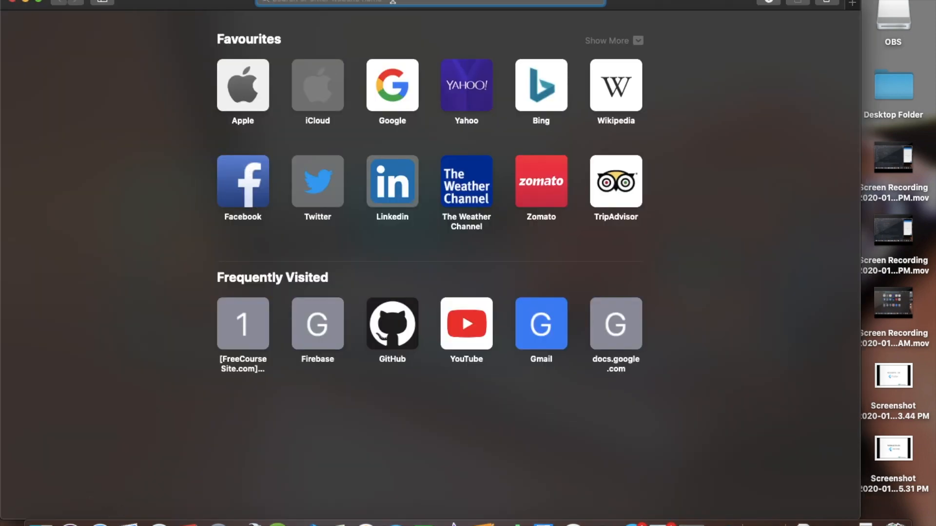
Go from flutter.dev Docs via Introduction to widgets to 'Adding interactivity to your Flutter app'.
text(flu)
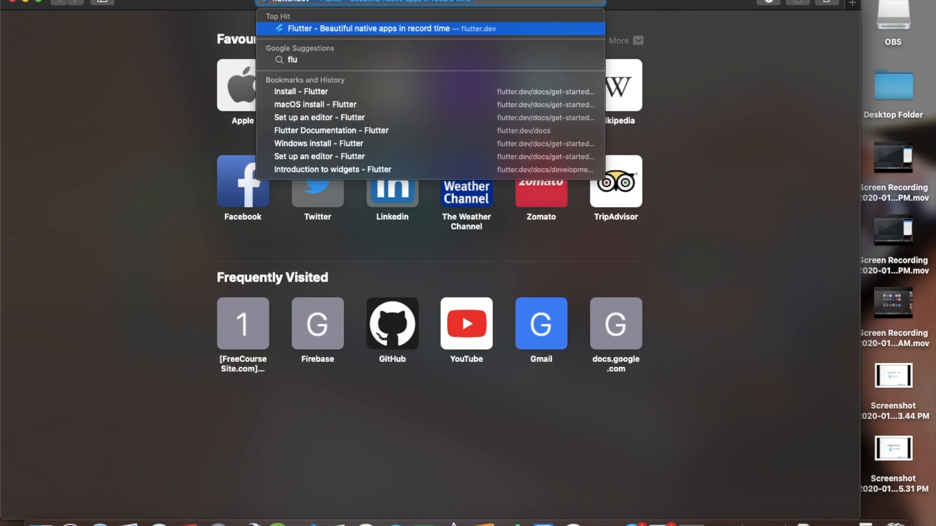
click(376, 28)
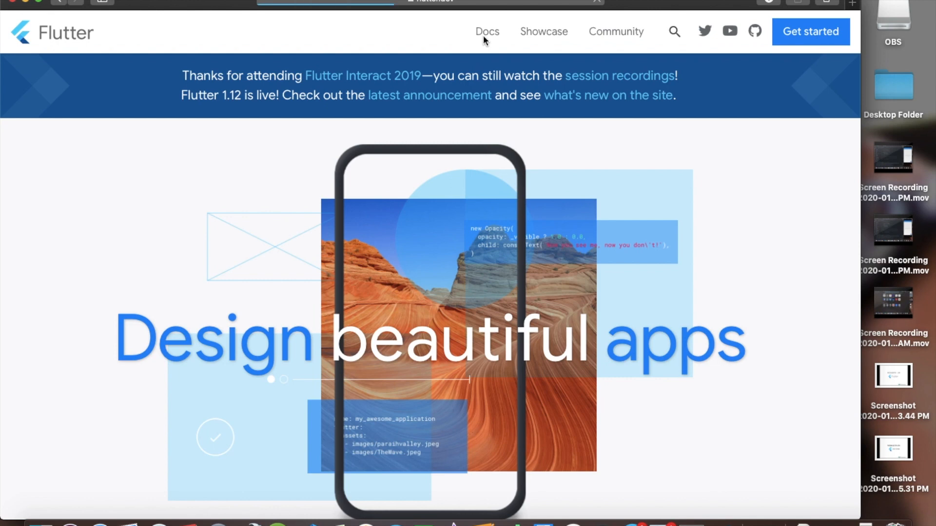
click(487, 32)
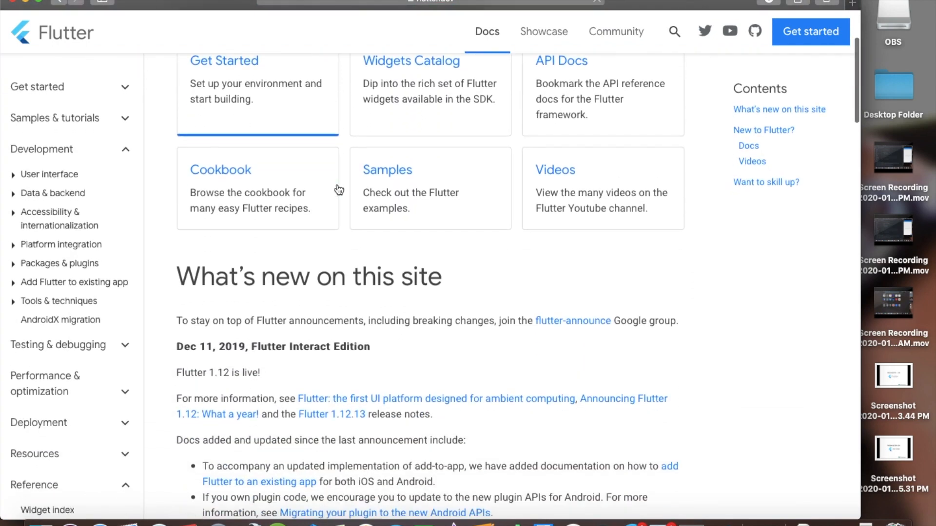
scroll(down, 3)
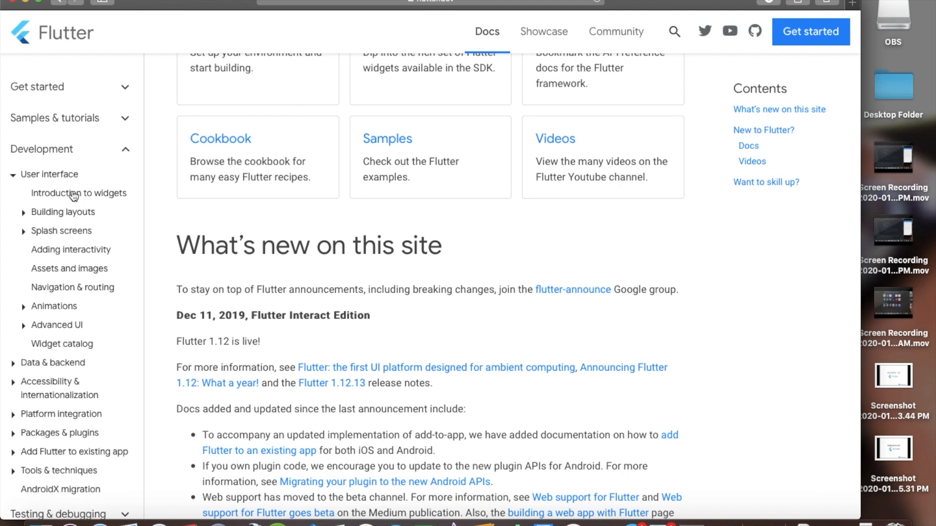
click(79, 193)
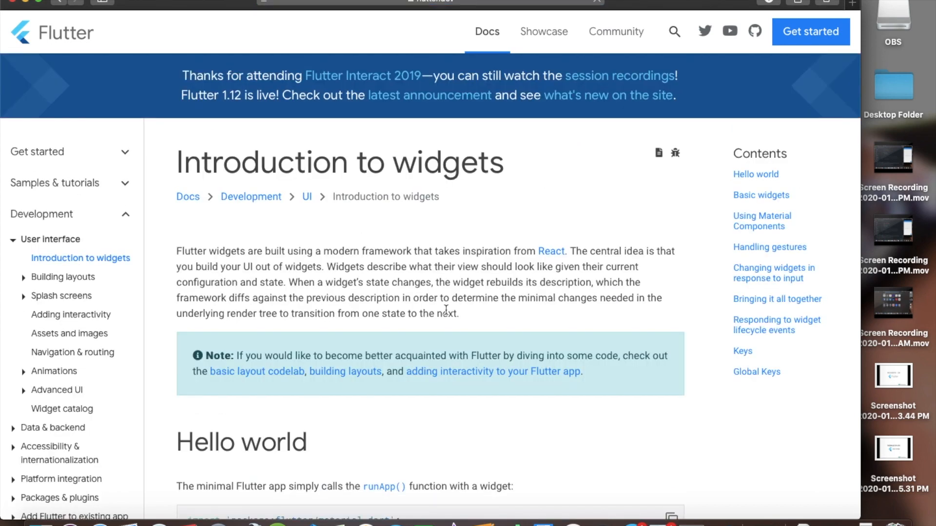
scroll(down, 3)
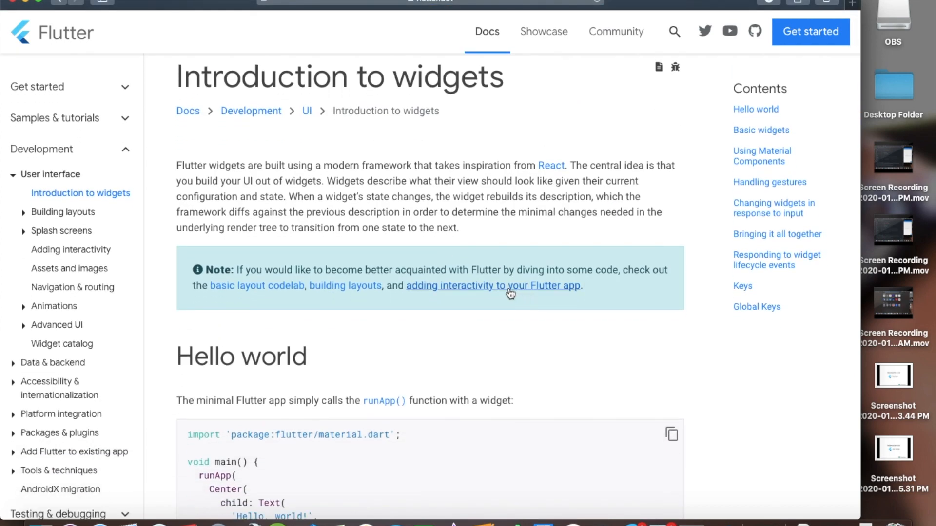
mouse_move(510, 292)
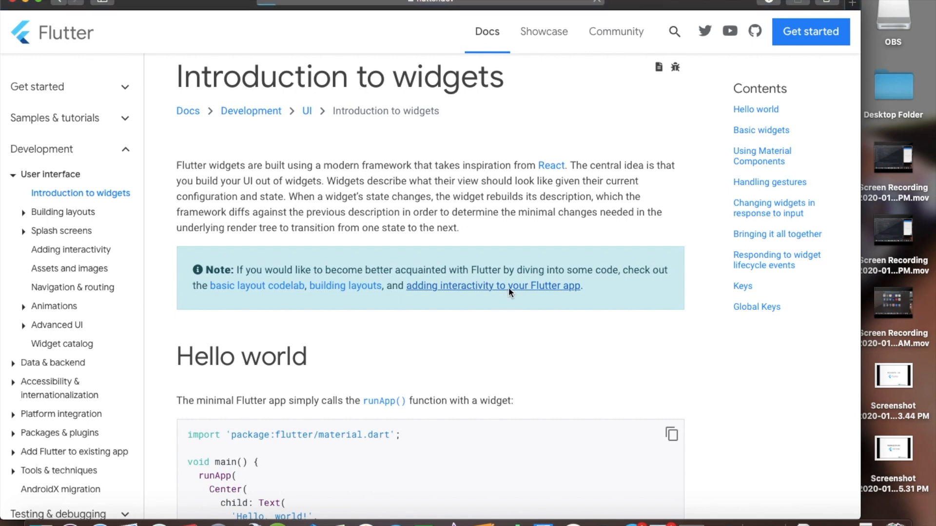
click(492, 286)
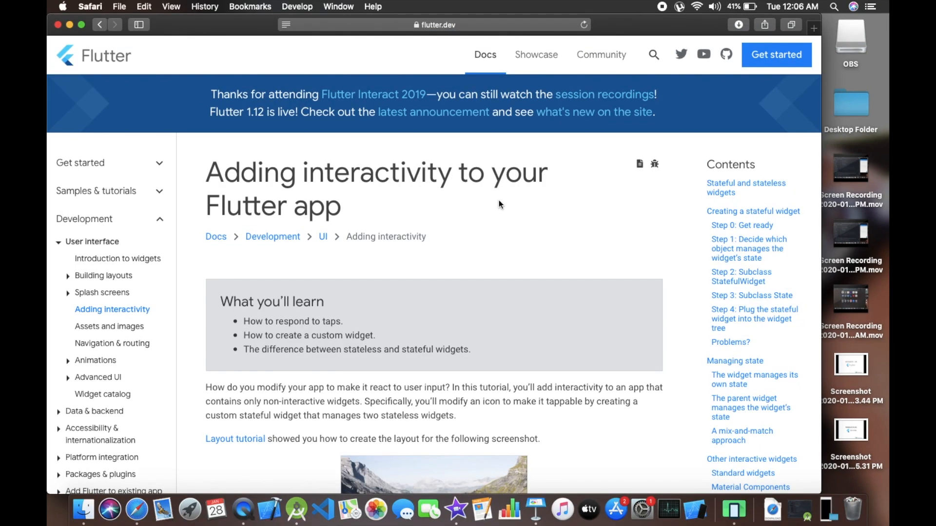